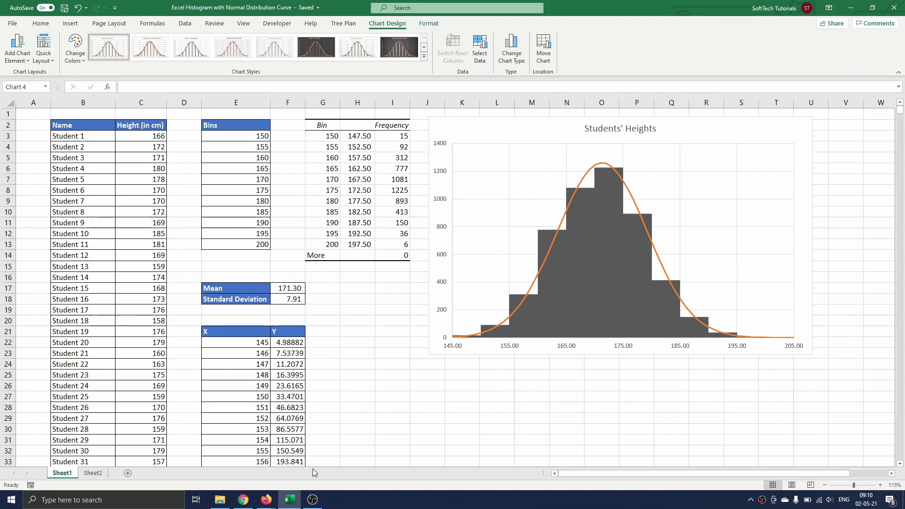
# Add an empty, bordered Bins column in E2:E13 beside the Name/Height data.
pyautogui.click(82, 125)
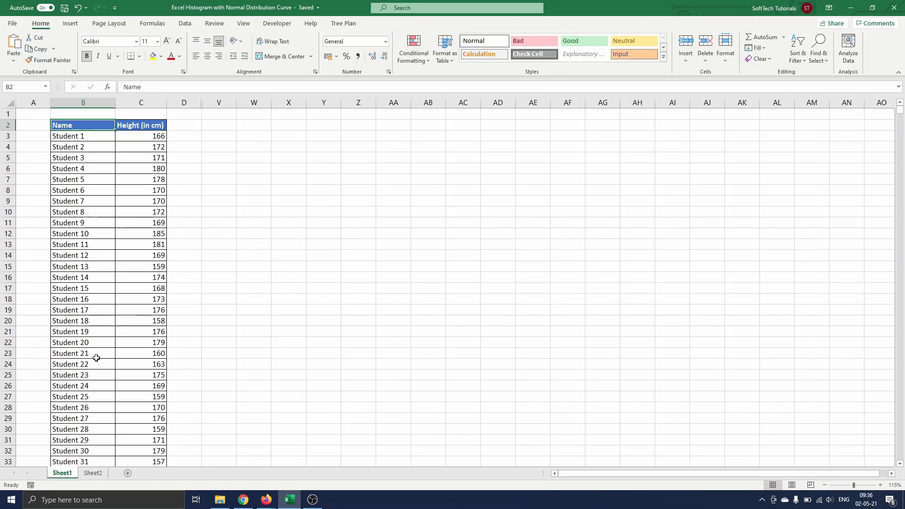
pyautogui.moveTo(160, 116)
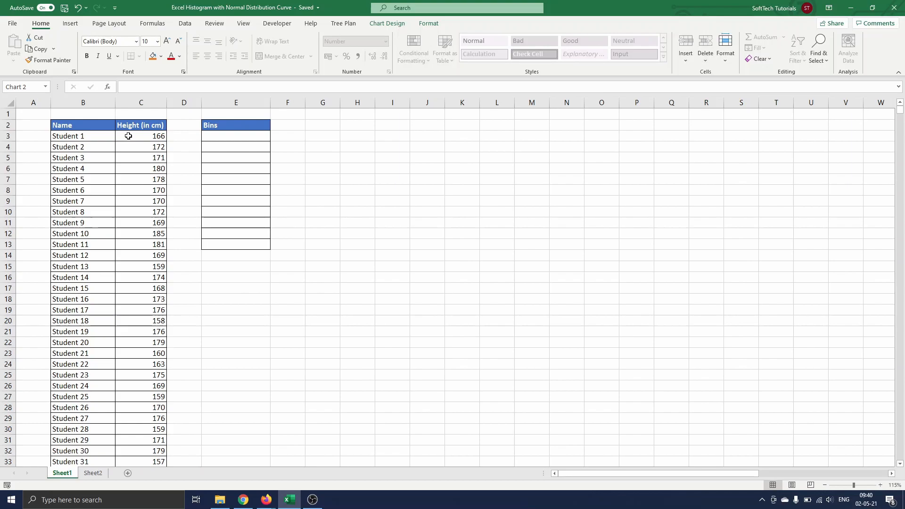
pyautogui.moveTo(67, 342)
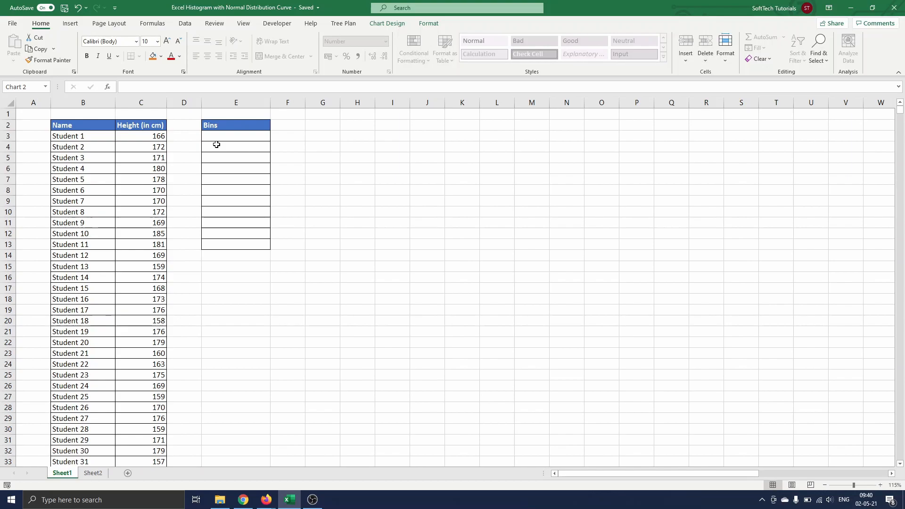
pyautogui.moveTo(203, 99)
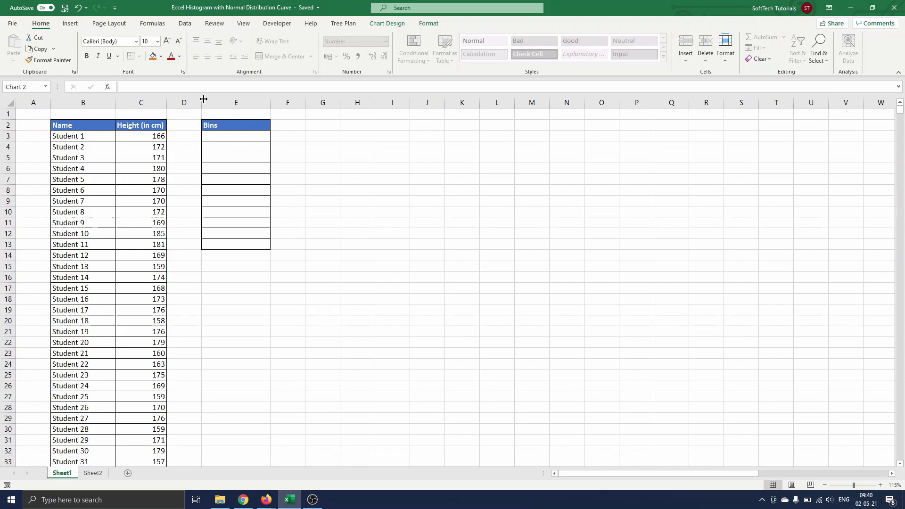
# Enable the Analysis ToolPak in Excel Options' Add-ins and confirm with OK.
pyautogui.click(184, 23)
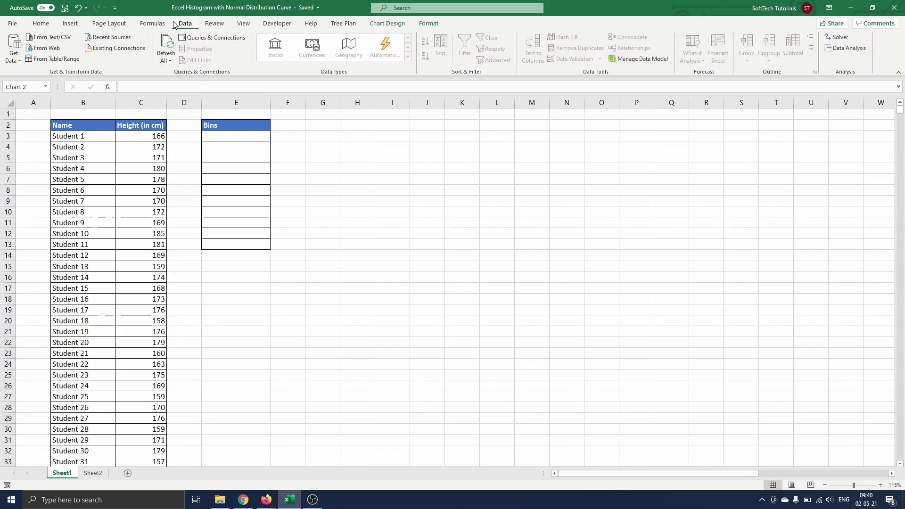
pyautogui.moveTo(861, 61)
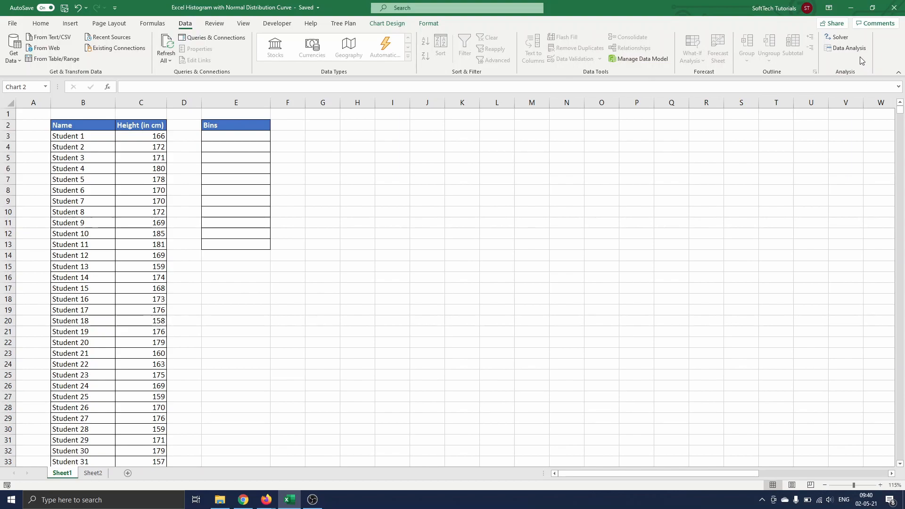
pyautogui.moveTo(846, 48)
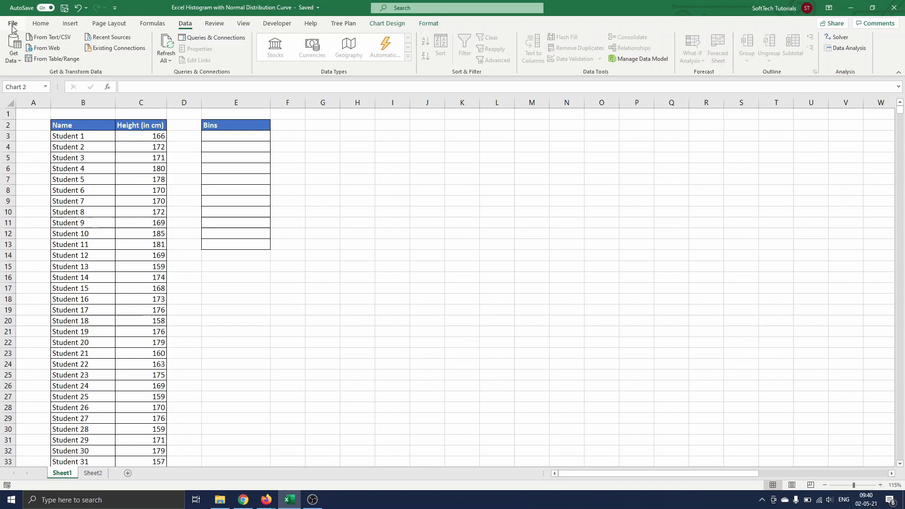
pyautogui.click(13, 23)
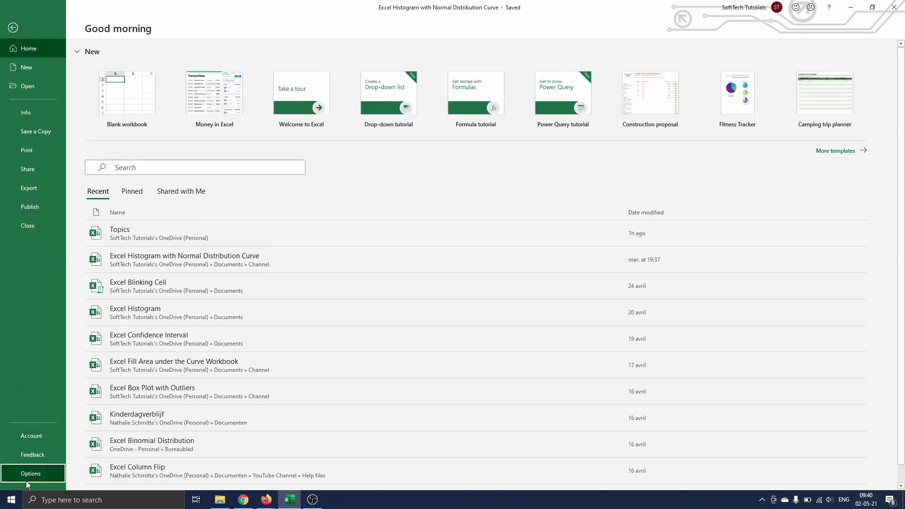
pyautogui.click(30, 473)
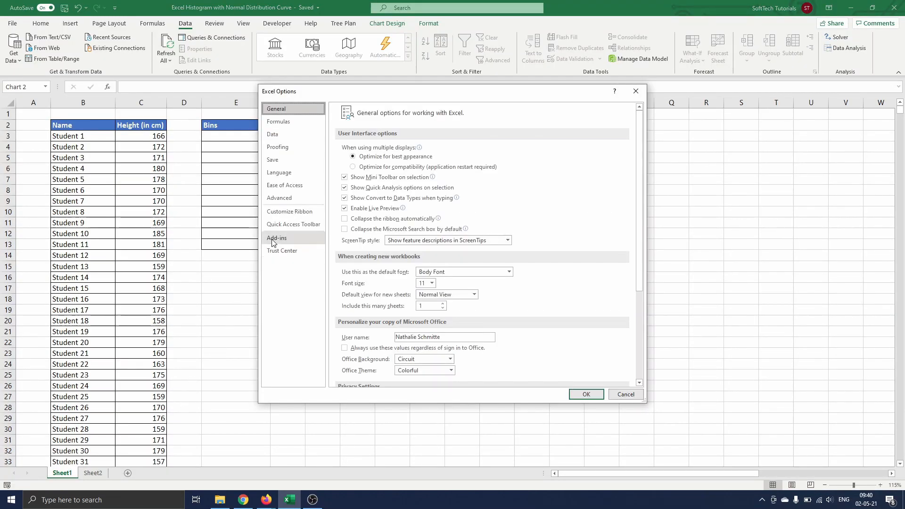
pyautogui.click(277, 237)
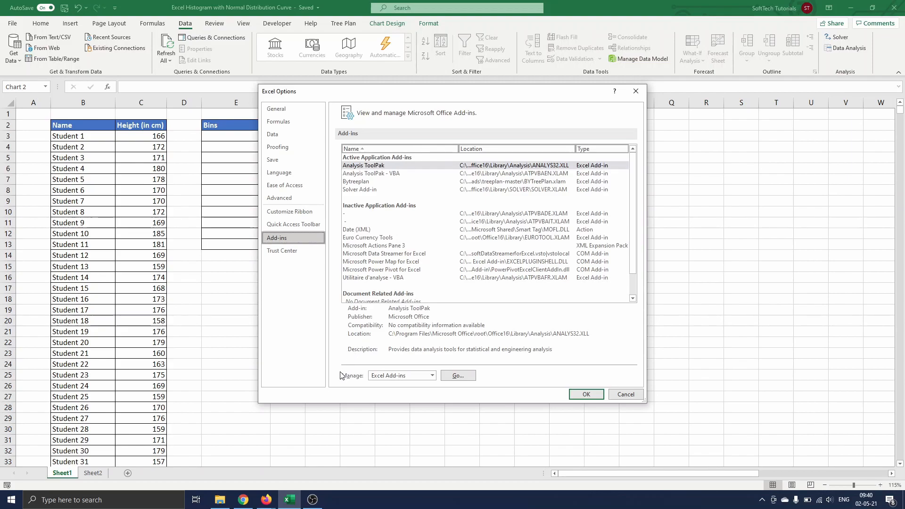
pyautogui.click(457, 376)
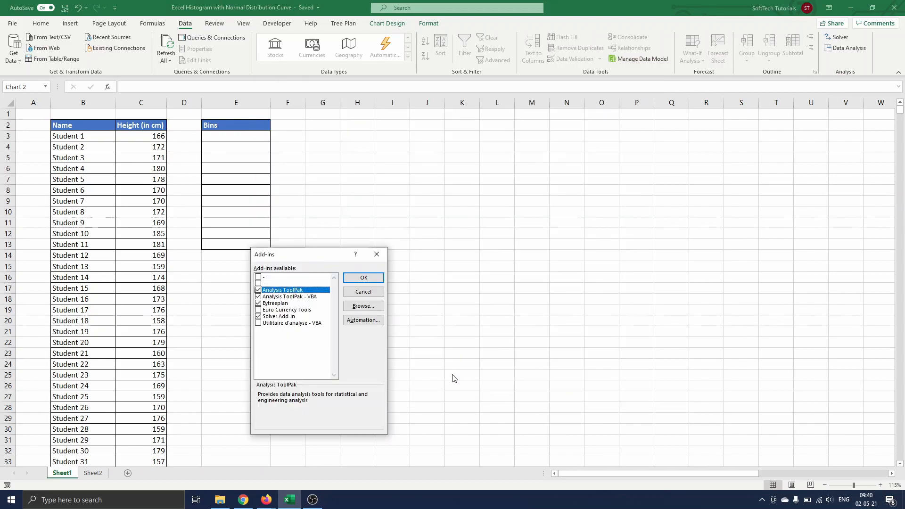
pyautogui.click(259, 289)
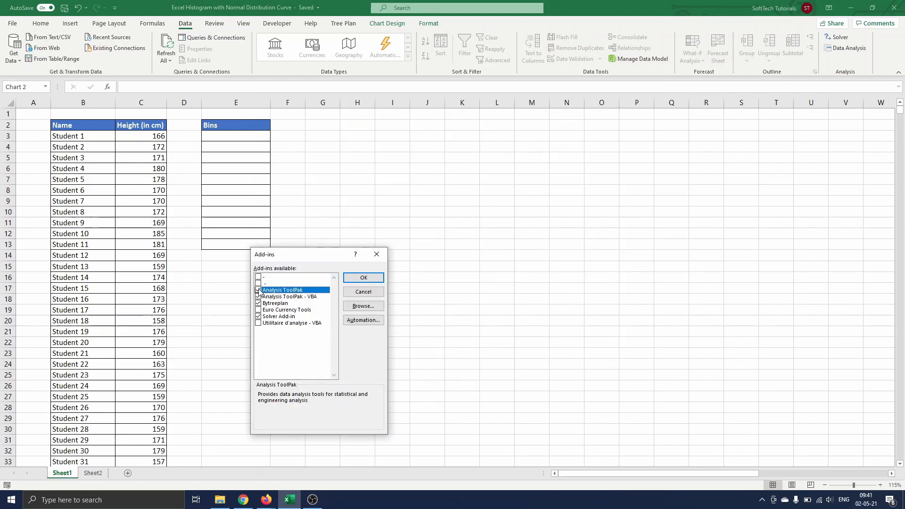
pyautogui.click(259, 296)
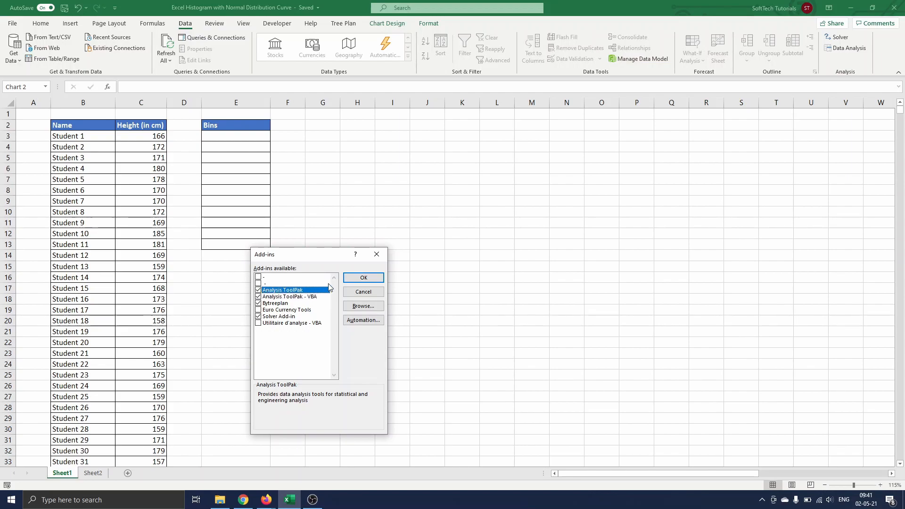
pyautogui.click(362, 278)
pyautogui.write('150')
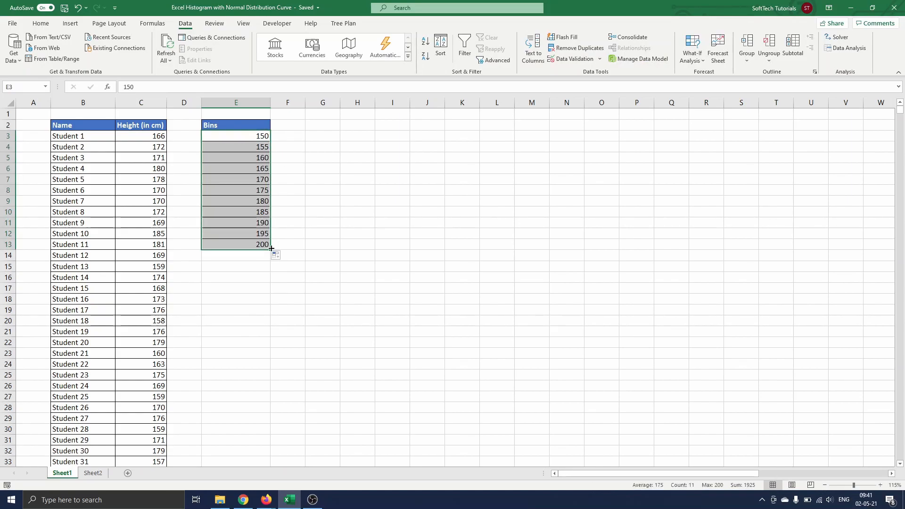
# Deselect the filled 150–200 bins and open the Data Analysis tool list.
pyautogui.click(287, 234)
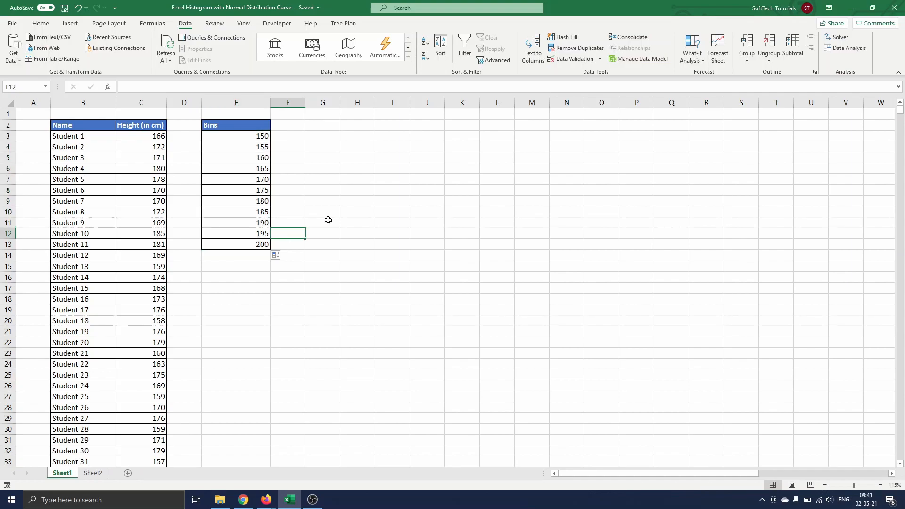
pyautogui.click(848, 48)
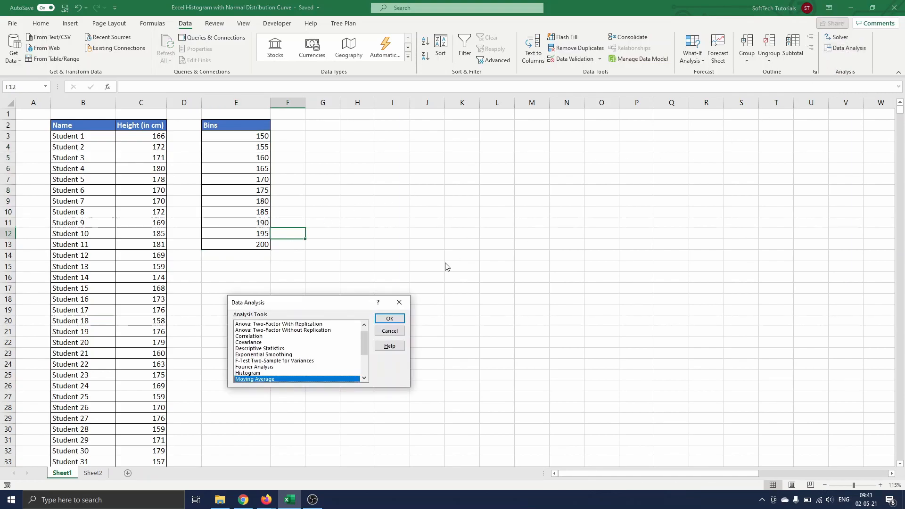
# Run Histogram analysis on heights C3:C5002 with bins E3:E13, output at G2.
pyautogui.click(247, 373)
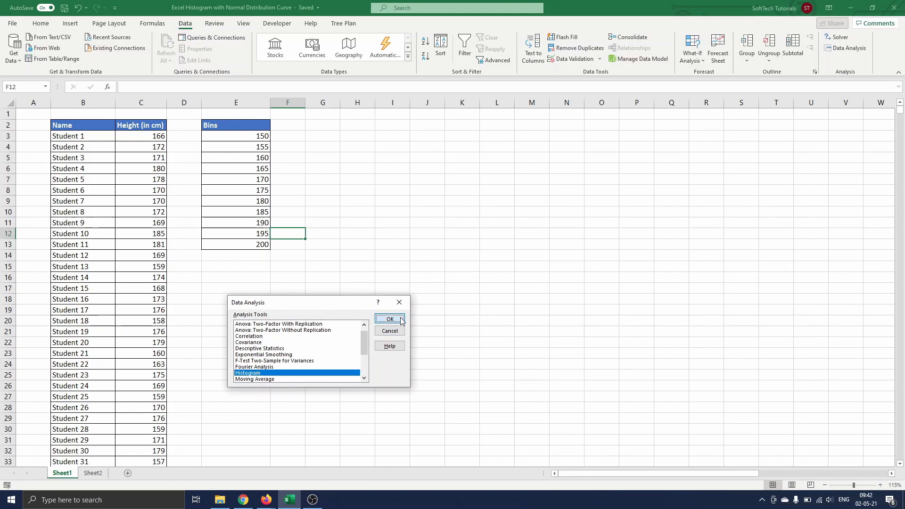
pyautogui.click(390, 318)
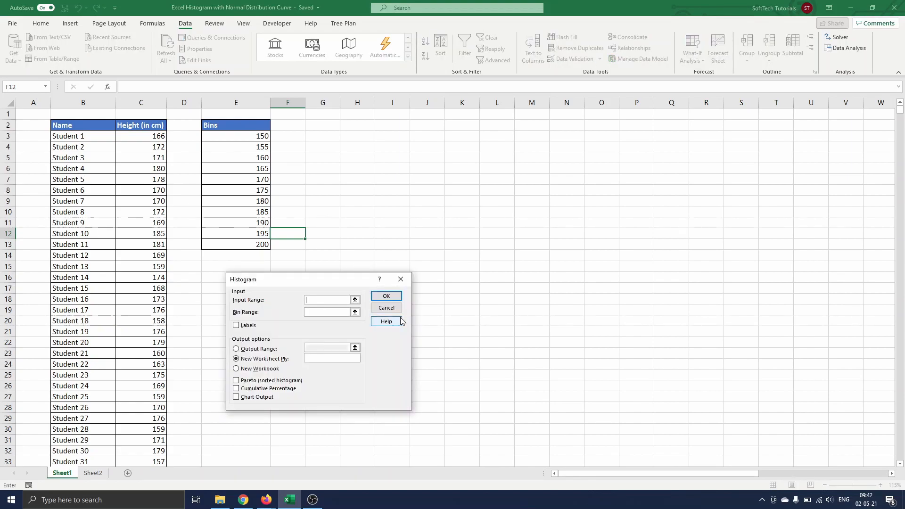
pyautogui.moveTo(129, 142)
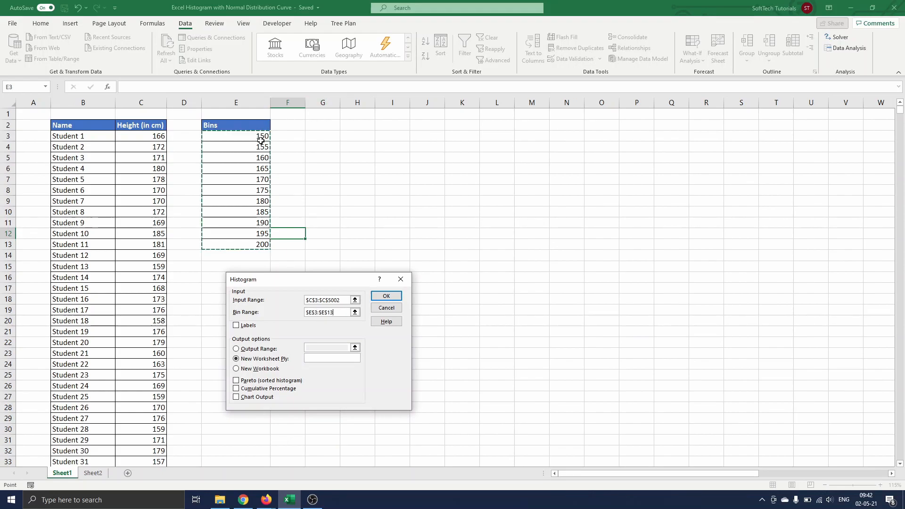
pyautogui.moveTo(236, 333)
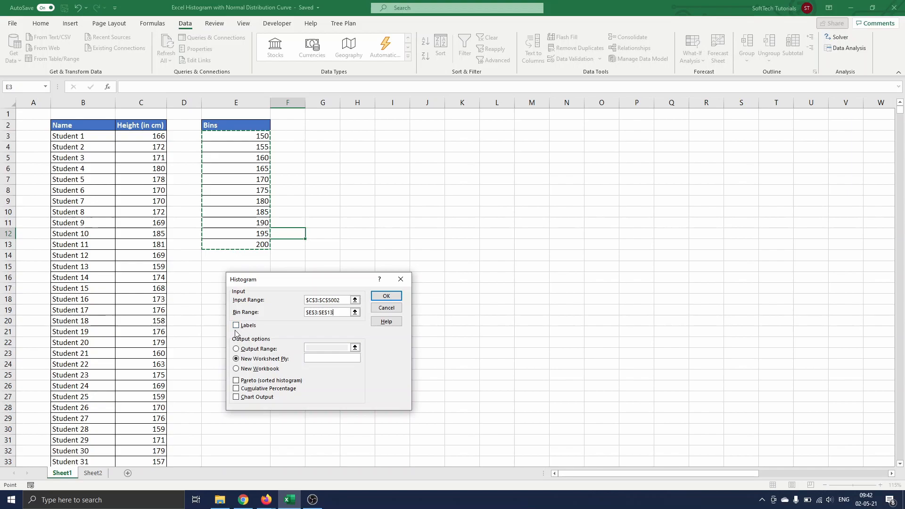
pyautogui.moveTo(267, 329)
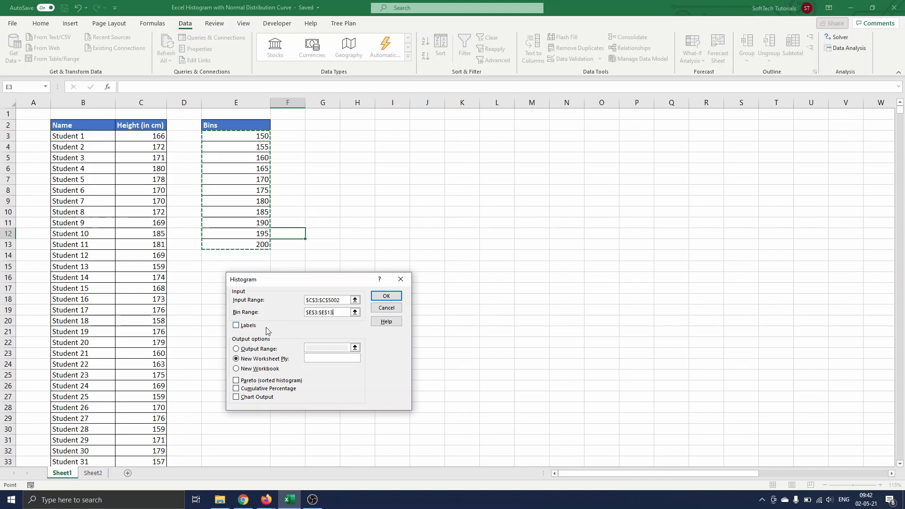
pyautogui.click(236, 349)
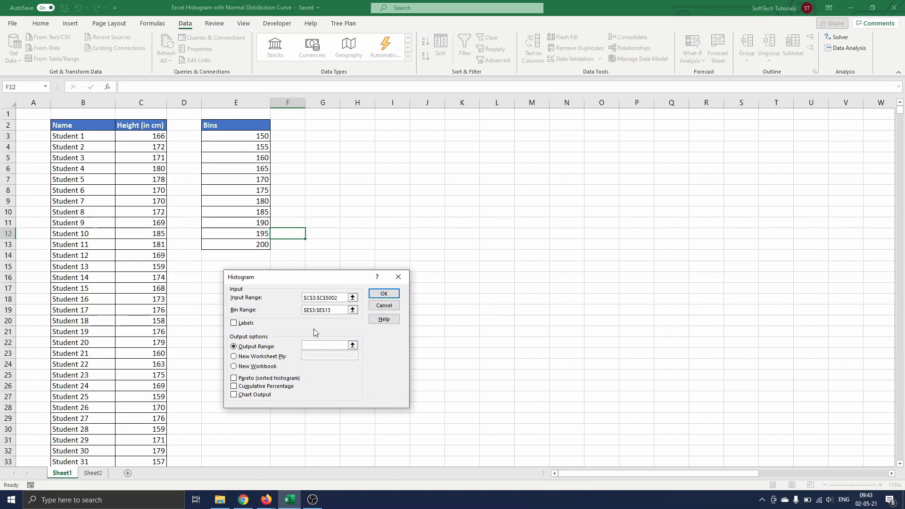
pyautogui.click(323, 126)
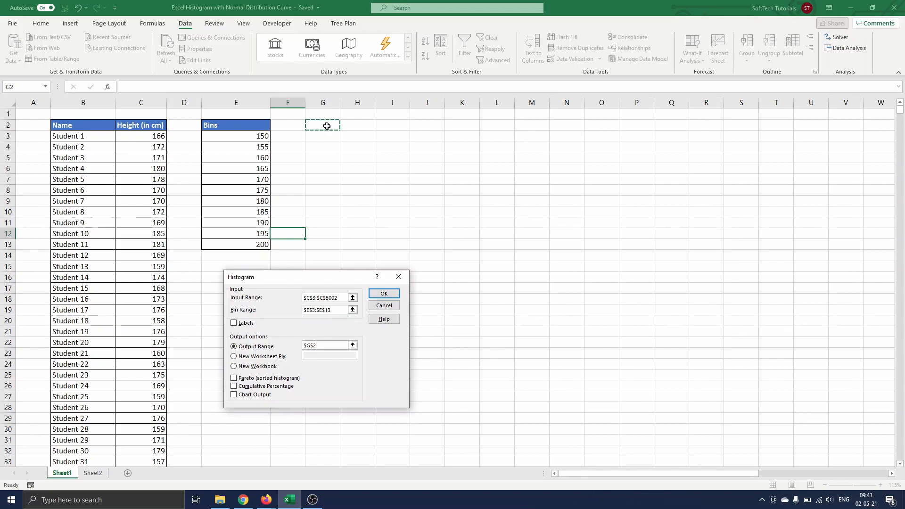
pyautogui.click(383, 293)
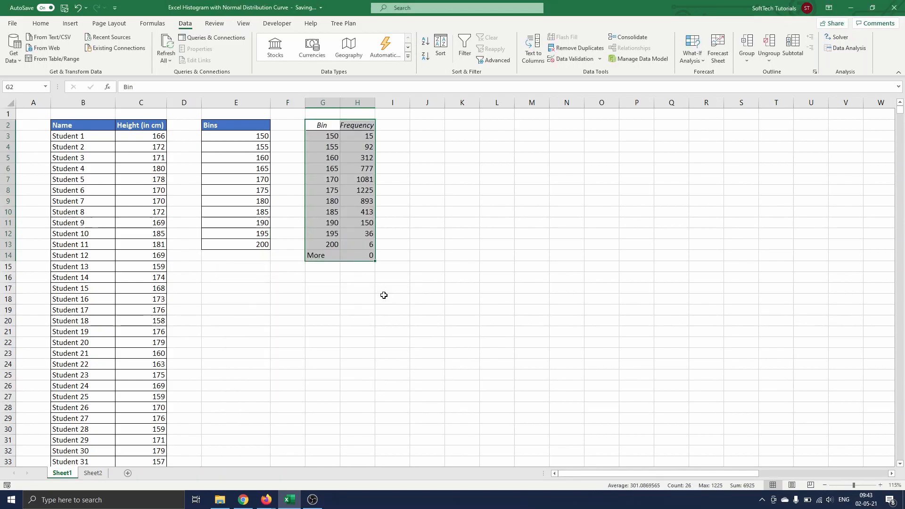
pyautogui.moveTo(340, 255)
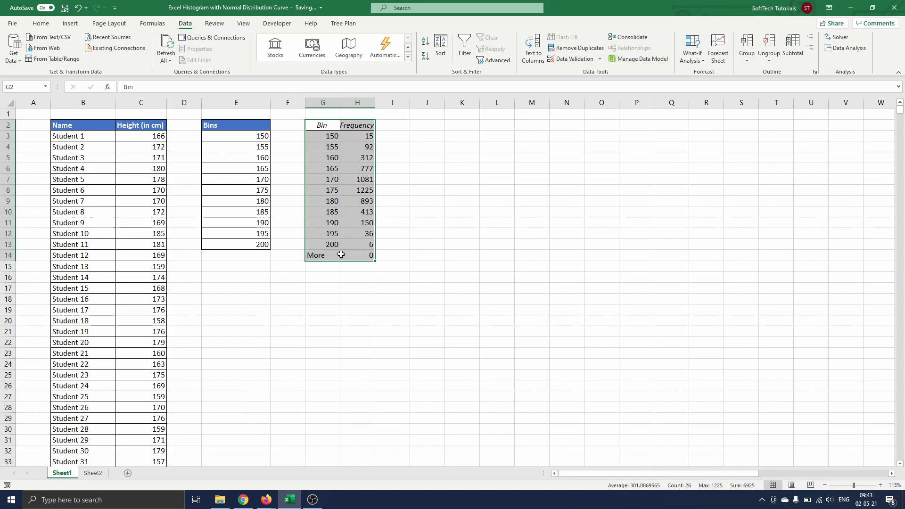
# Select the Bin and Frequency values in G3:H13, excluding the More row.
pyautogui.click(316, 255)
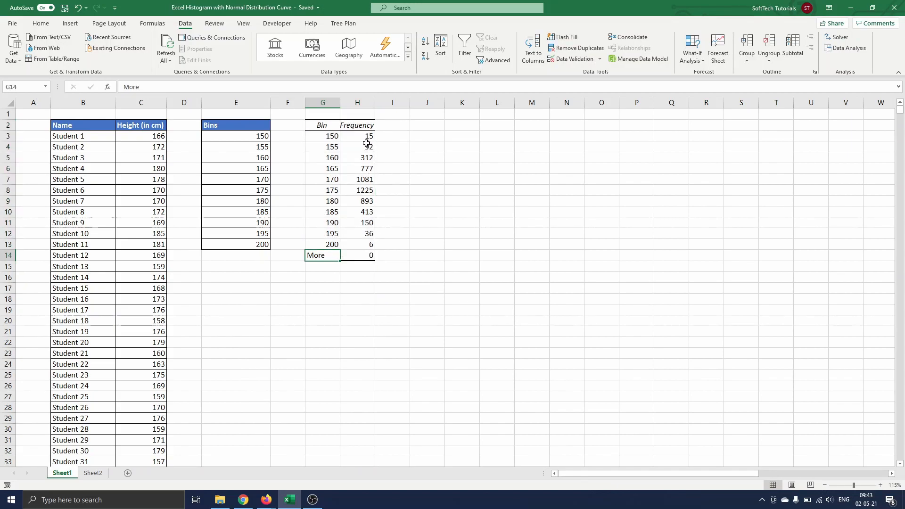
pyautogui.moveTo(327, 139)
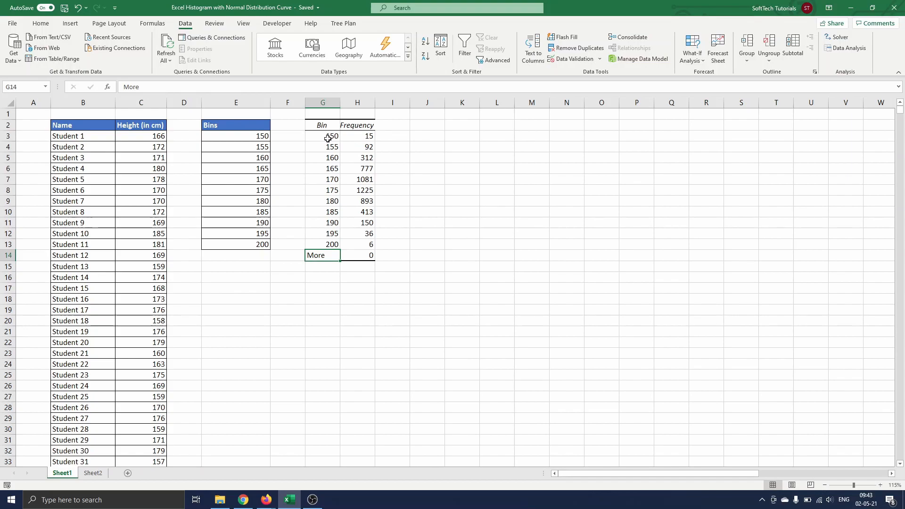
pyautogui.moveTo(337, 138)
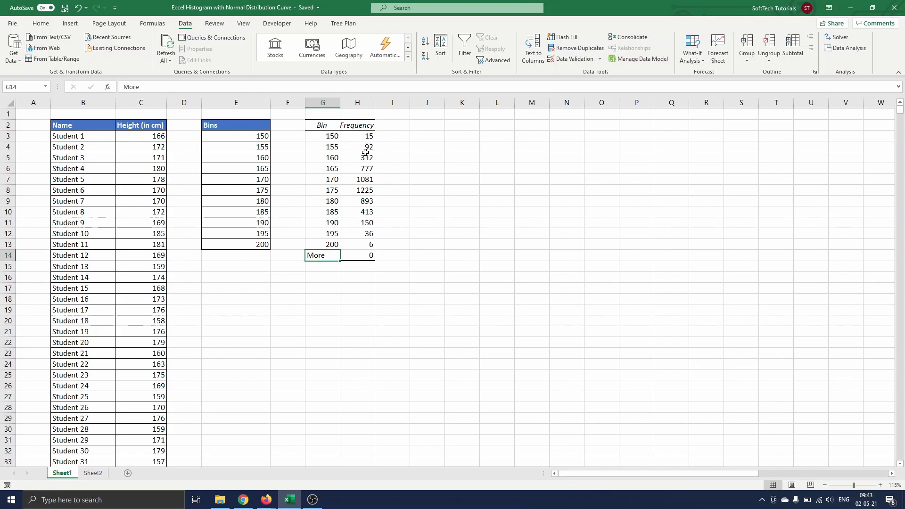
pyautogui.moveTo(321, 137)
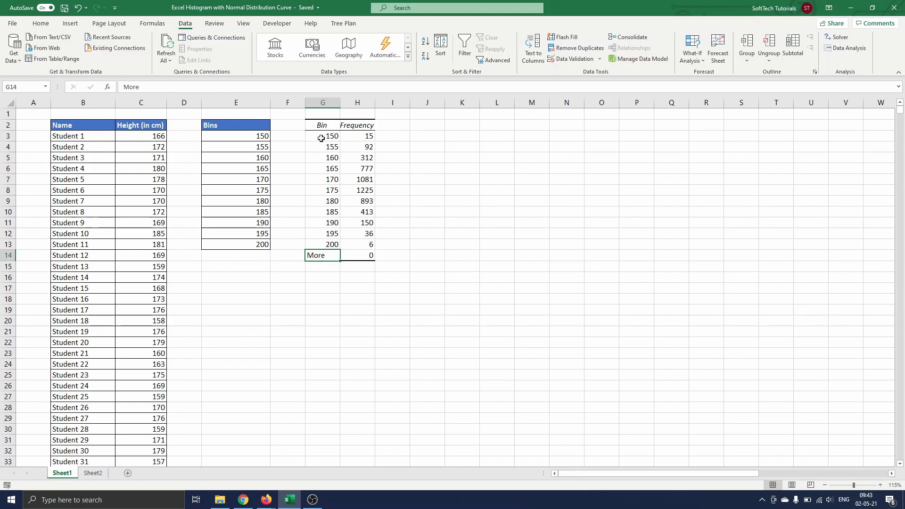
pyautogui.moveTo(334, 184)
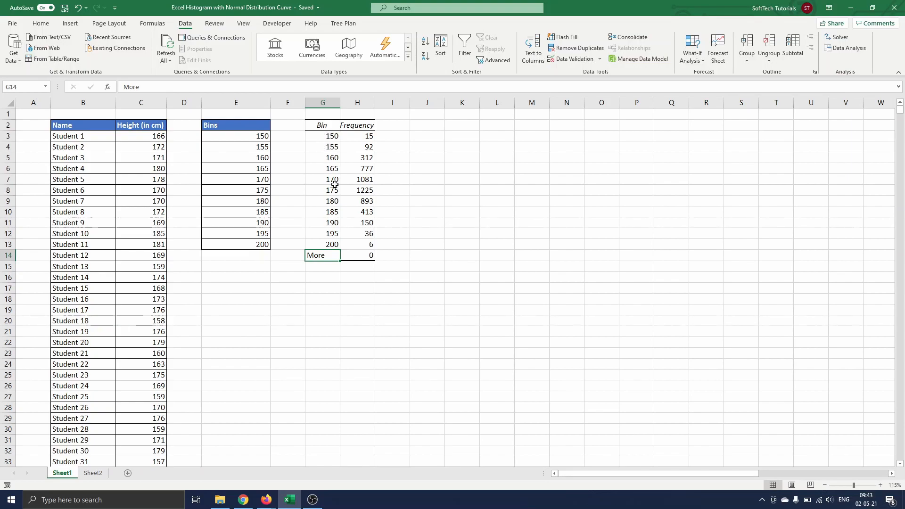
pyautogui.moveTo(336, 213)
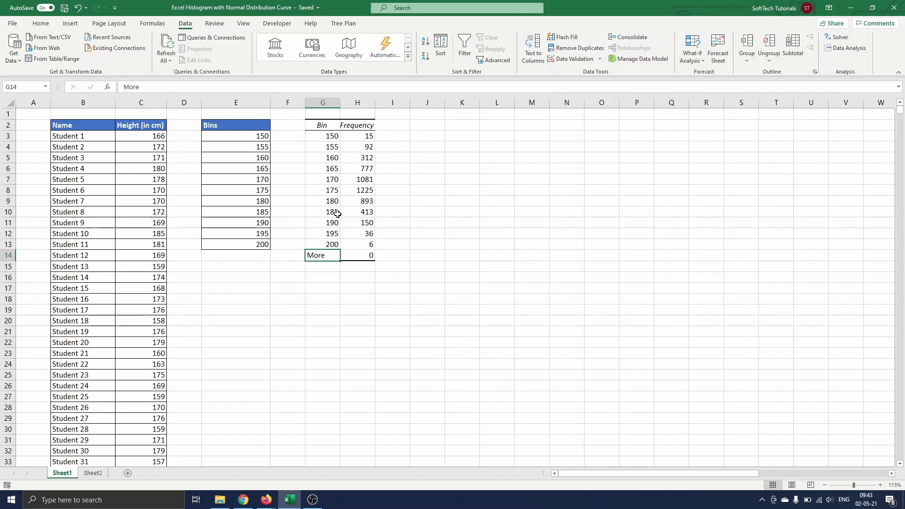
pyautogui.click(70, 23)
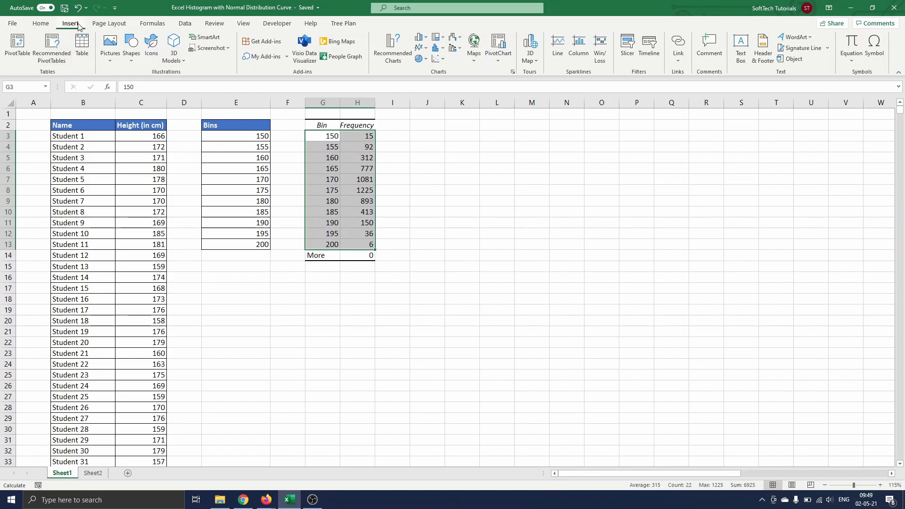
# Insert a Scatter with Smooth Lines and Markers chart titled 'Students' Heights'.
pyautogui.click(437, 57)
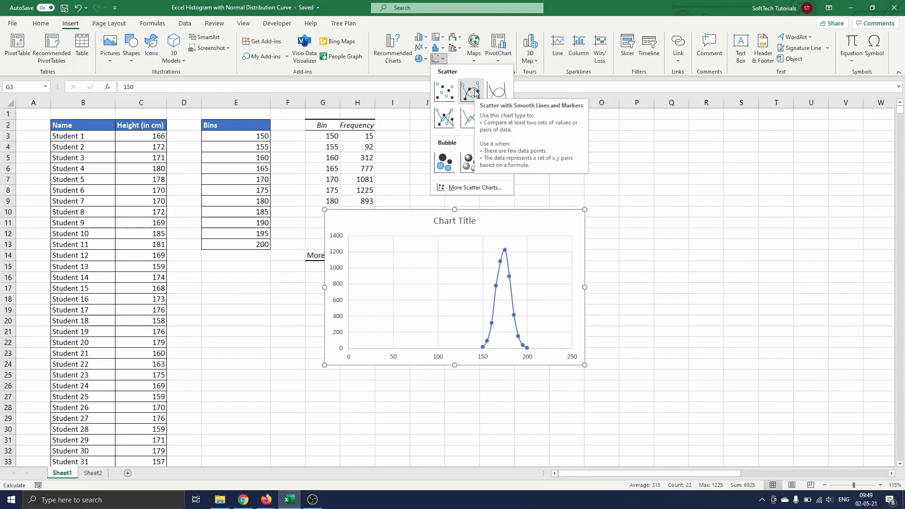
pyautogui.click(472, 90)
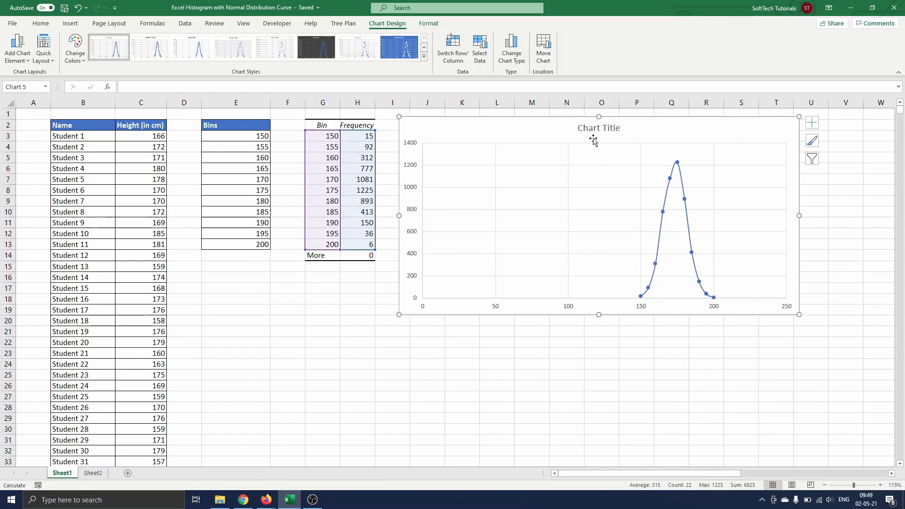
pyautogui.doubleClick(599, 127)
pyautogui.write("Students' Heigh")
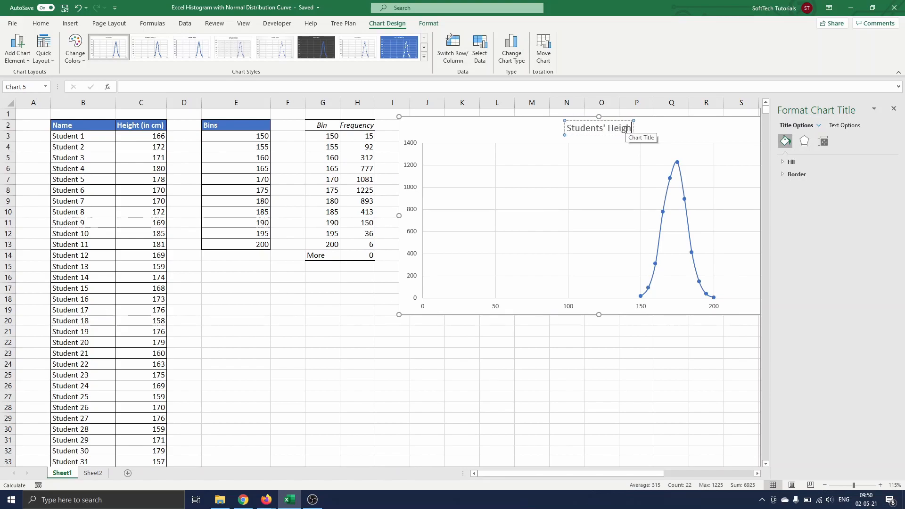
pyautogui.click(427, 352)
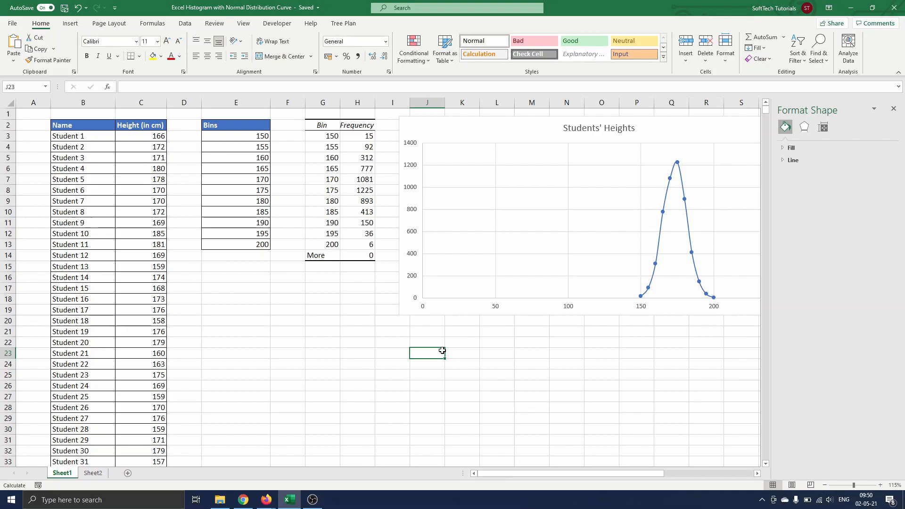
pyautogui.moveTo(455, 311)
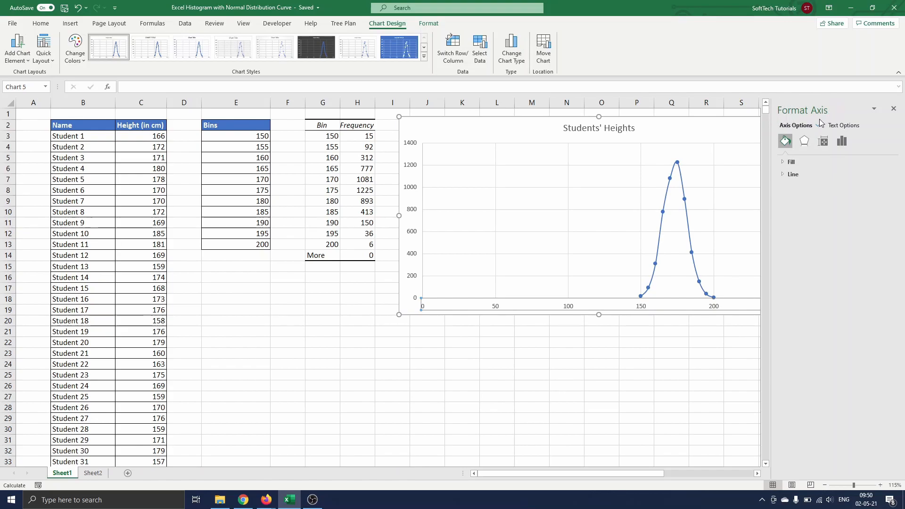
# Set the horizontal axis bounds to minimum 145 and maximum 205.
pyautogui.click(841, 141)
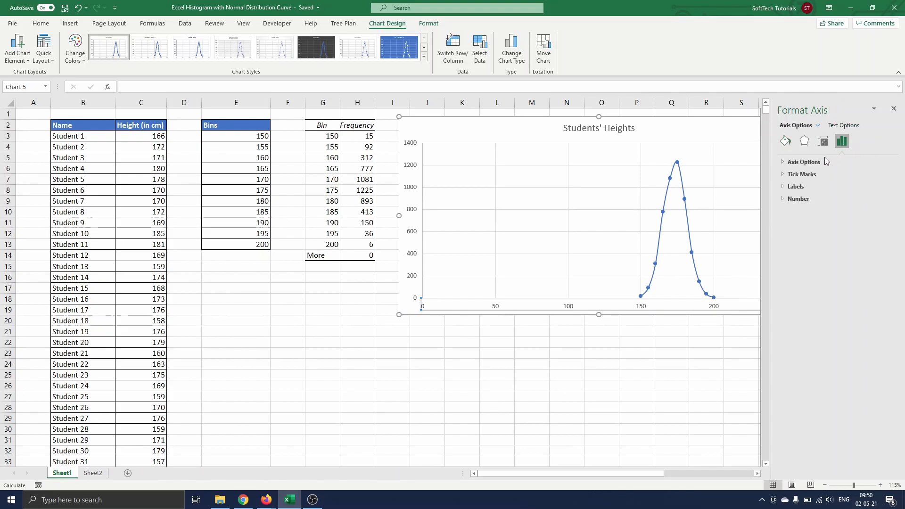
pyautogui.click(802, 162)
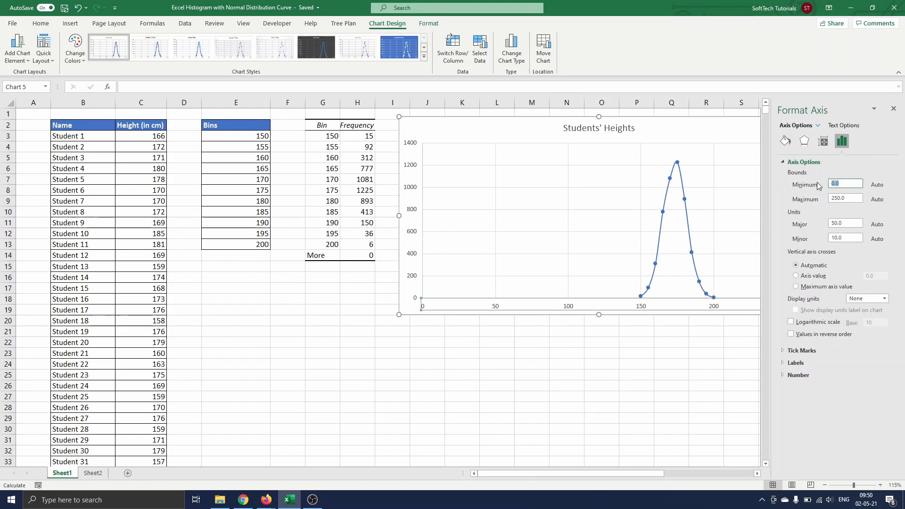
pyautogui.write('145')
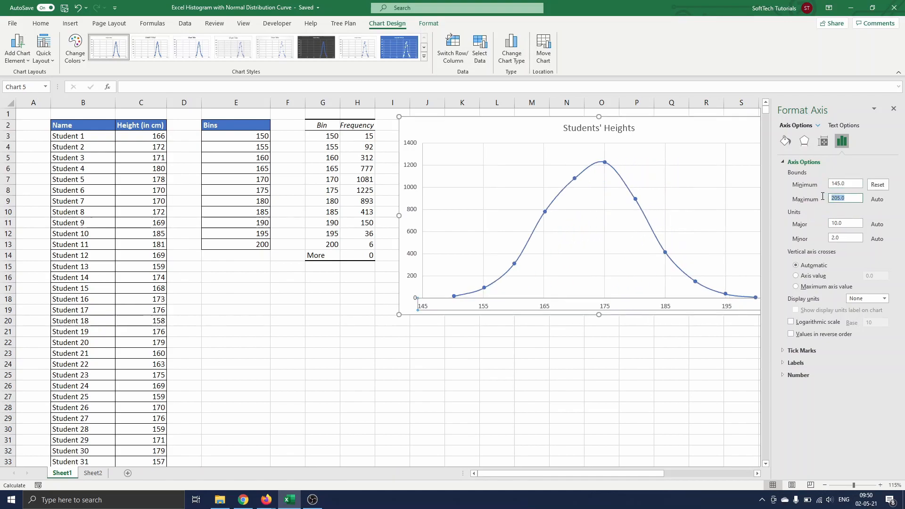
pyautogui.click(844, 198)
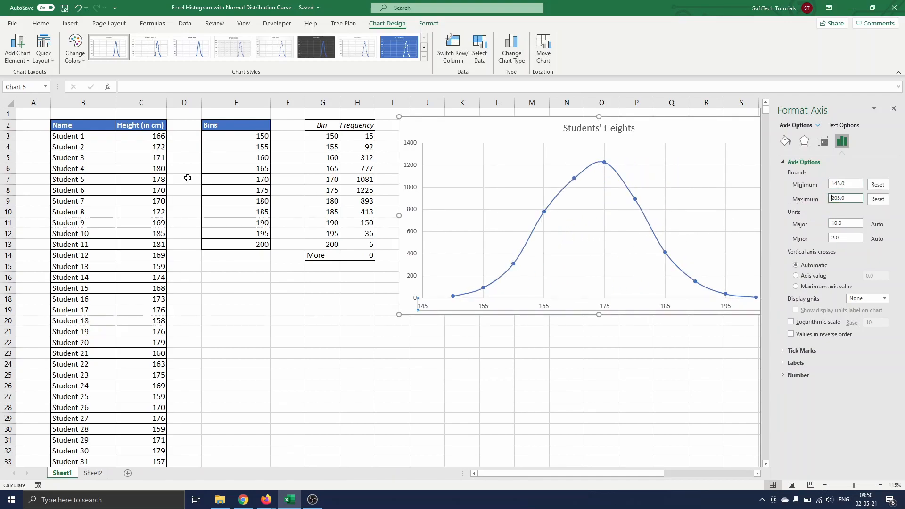
pyautogui.click(18, 49)
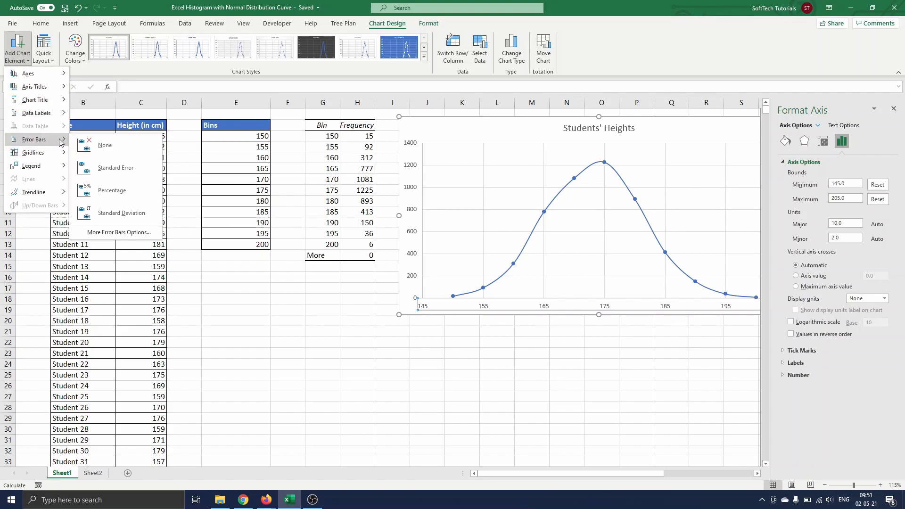
pyautogui.moveTo(126, 235)
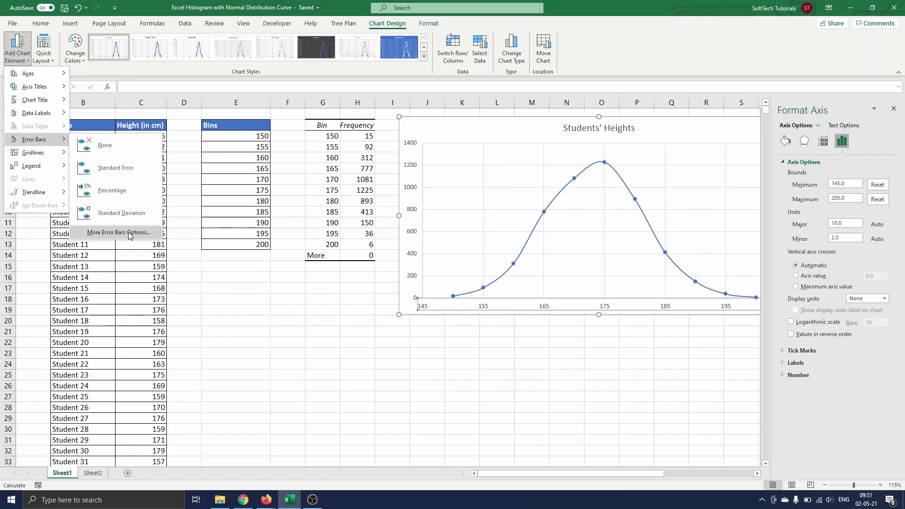
# Configure the error bars with Minus direction, No Cap and a Percentage amount.
pyautogui.click(119, 232)
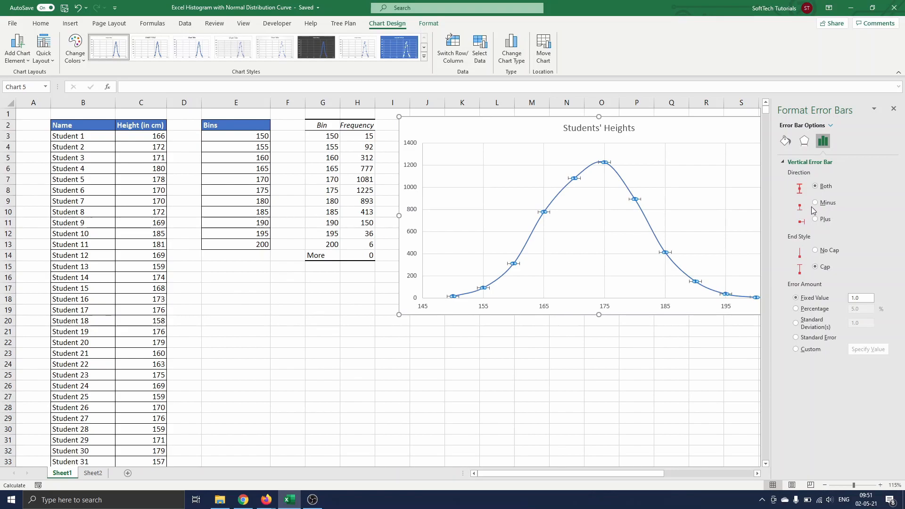
pyautogui.click(814, 202)
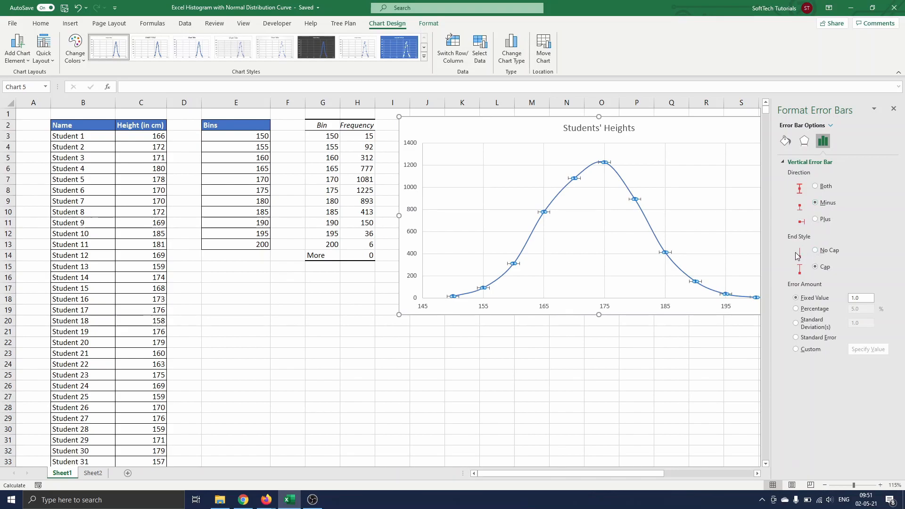
pyautogui.click(815, 250)
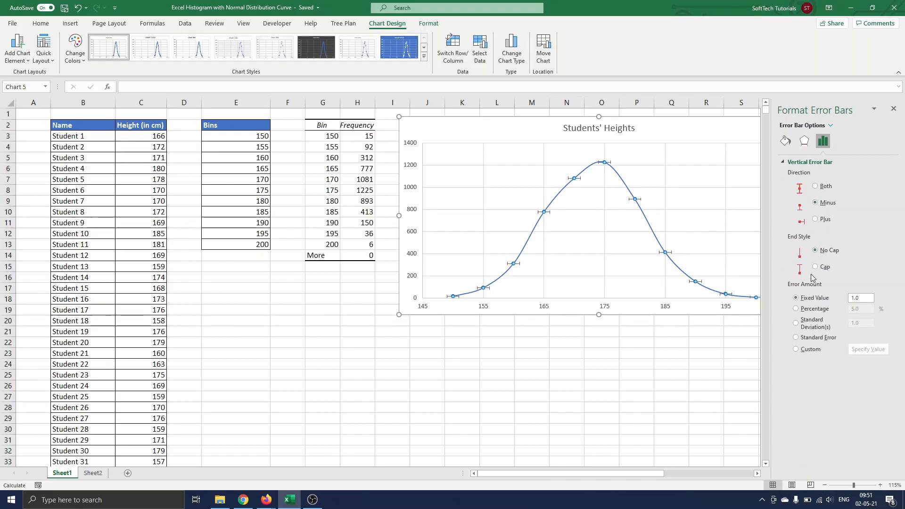
pyautogui.click(796, 308)
pyautogui.write('100')
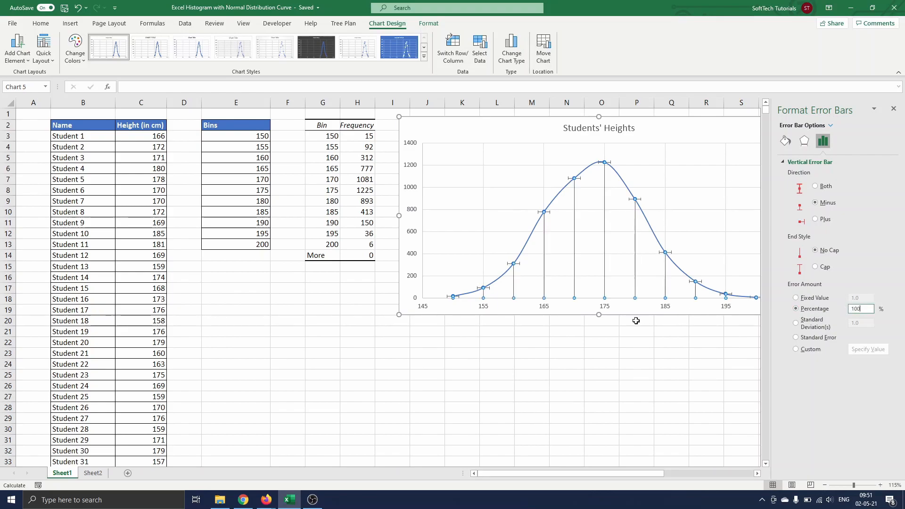
pyautogui.moveTo(533, 303)
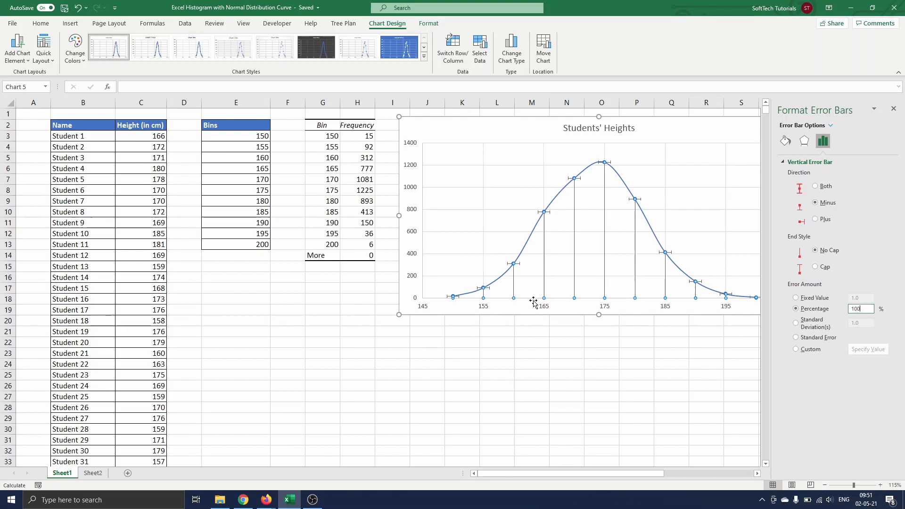
pyautogui.moveTo(709, 273)
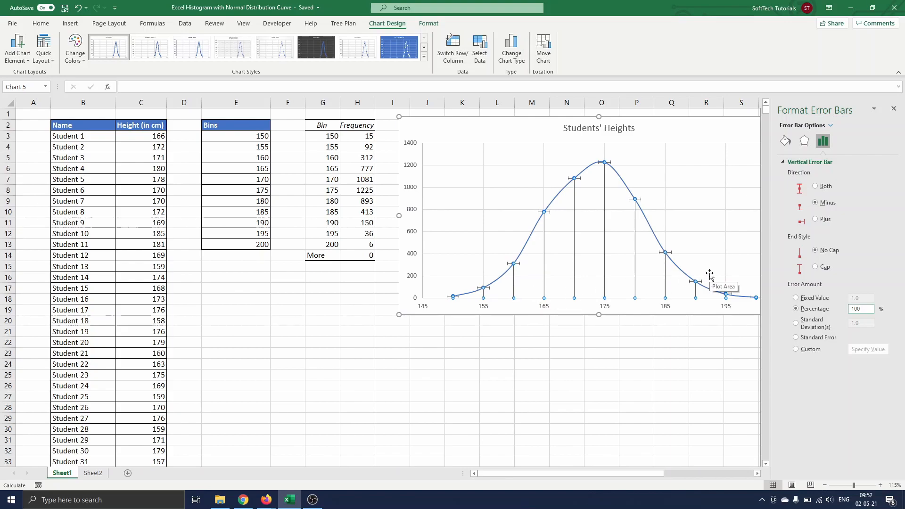
pyautogui.moveTo(784, 141)
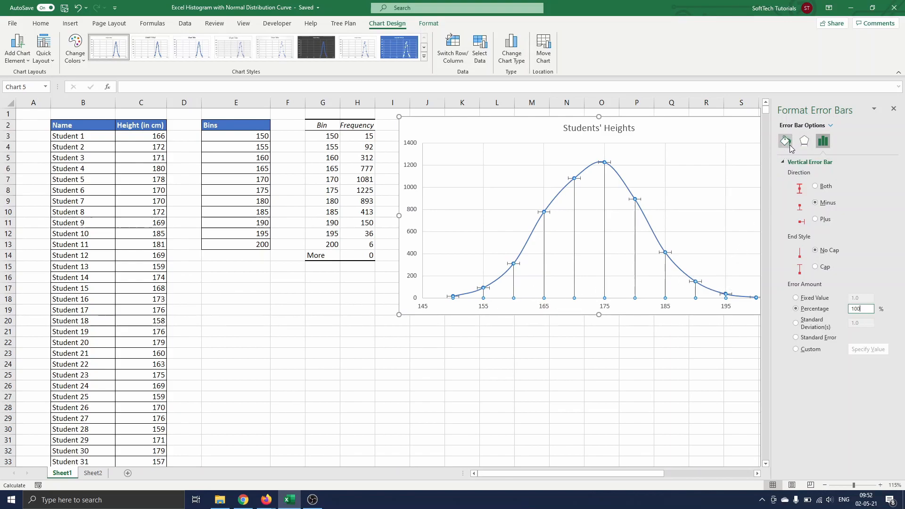
# Format the error bars as solid 40 pt lines and select the curve series.
pyautogui.click(784, 141)
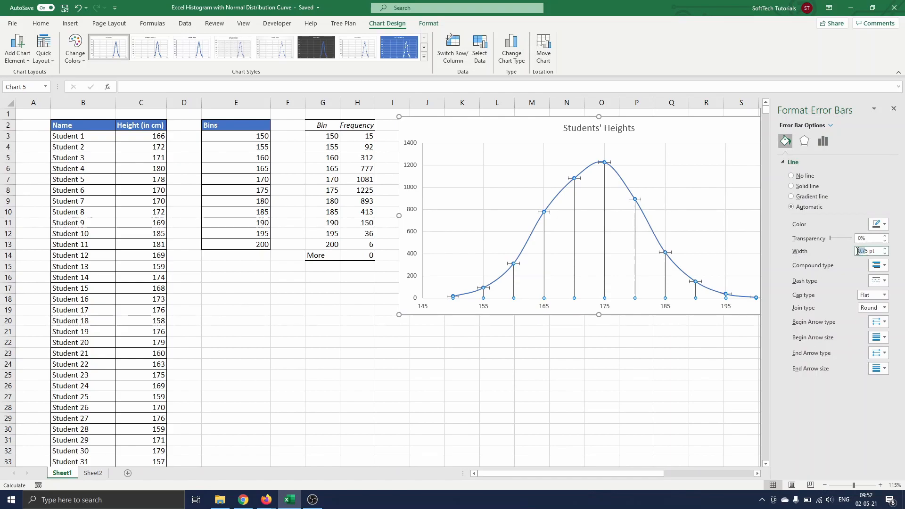
pyautogui.click(792, 186)
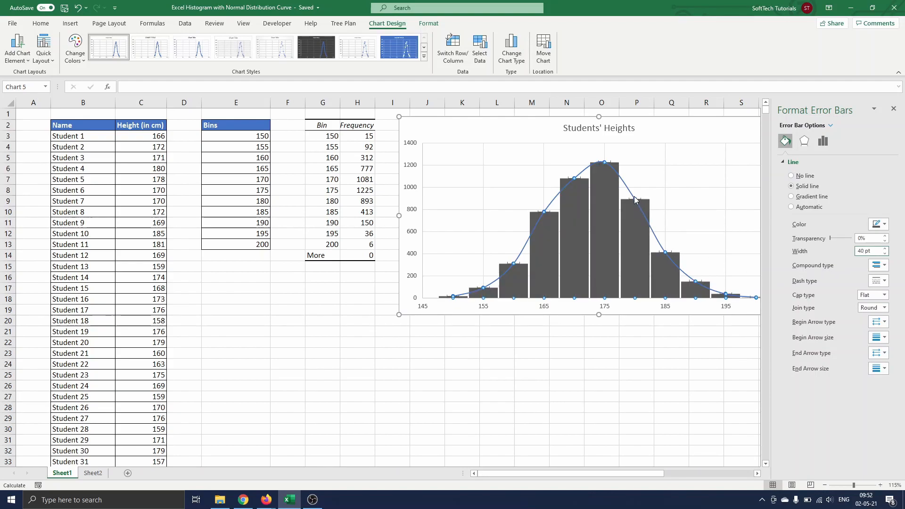
pyautogui.moveTo(632, 196)
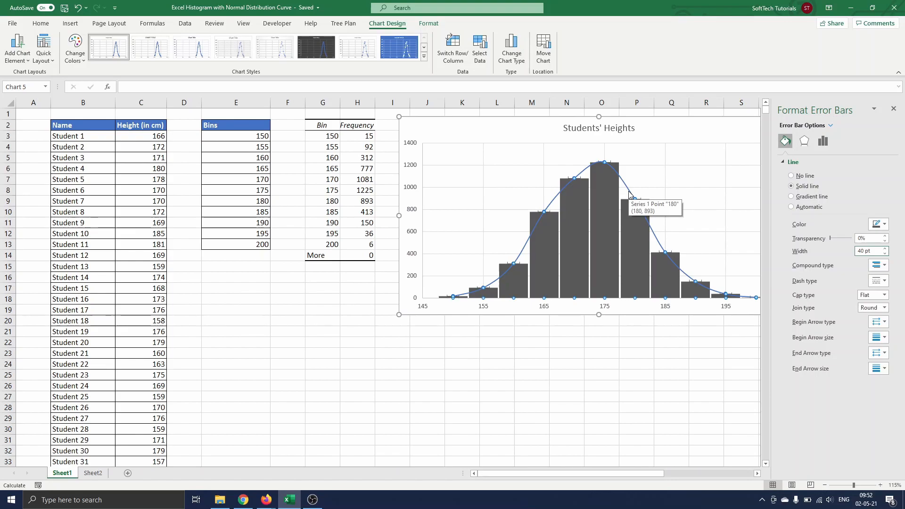
pyautogui.click(631, 195)
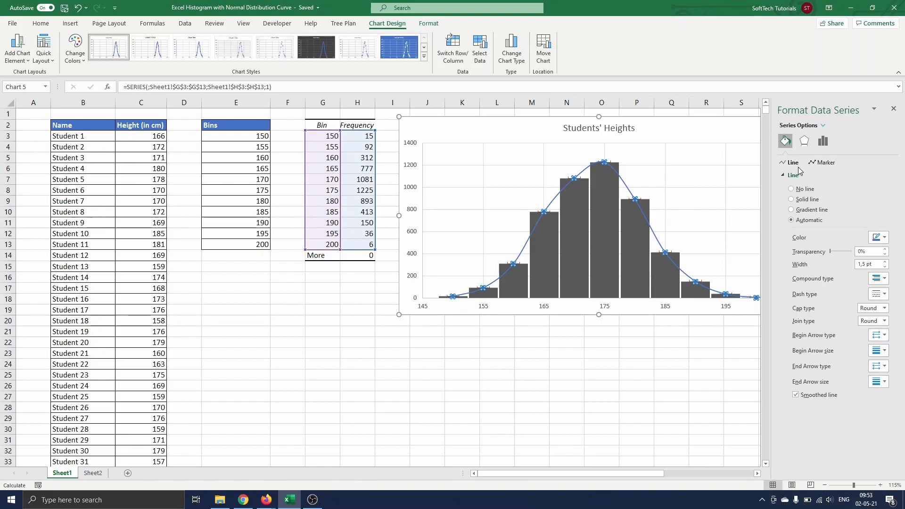
# Hide the curve's line and markers, then adjust the horizontal error bars.
pyautogui.click(791, 188)
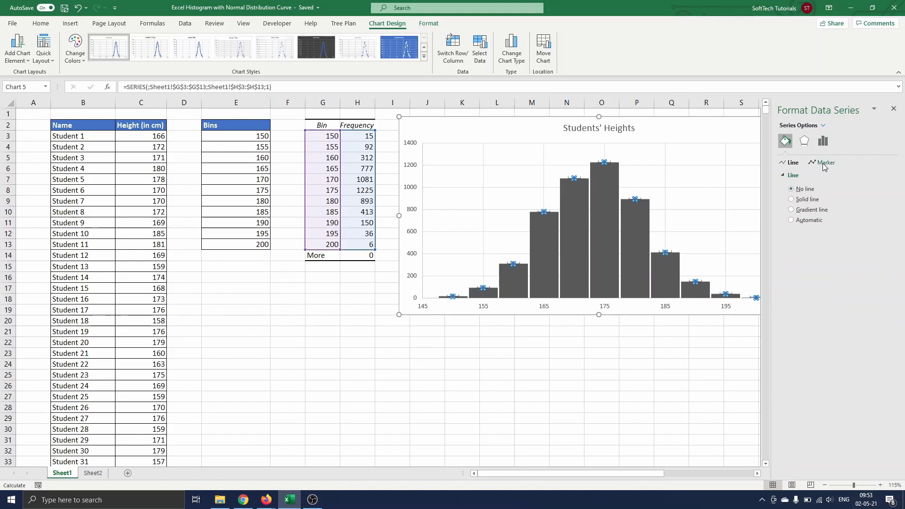
pyautogui.click(825, 162)
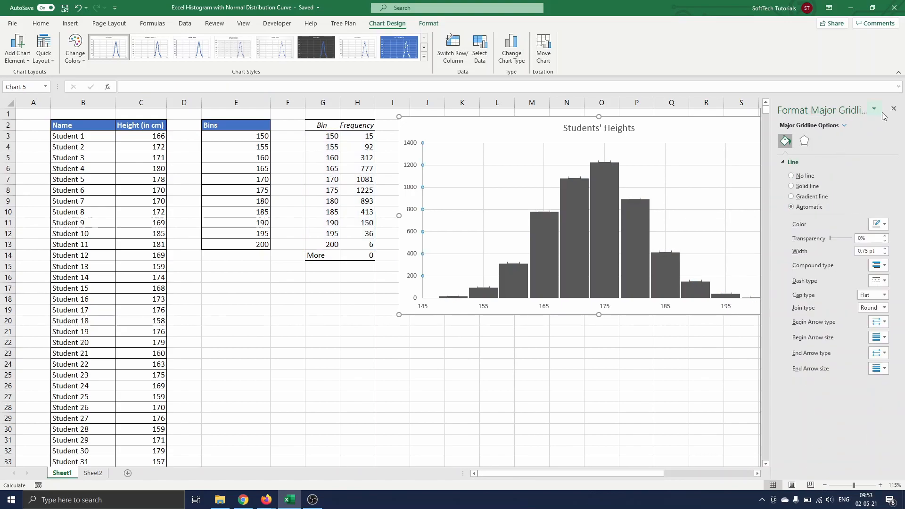
pyautogui.click(894, 109)
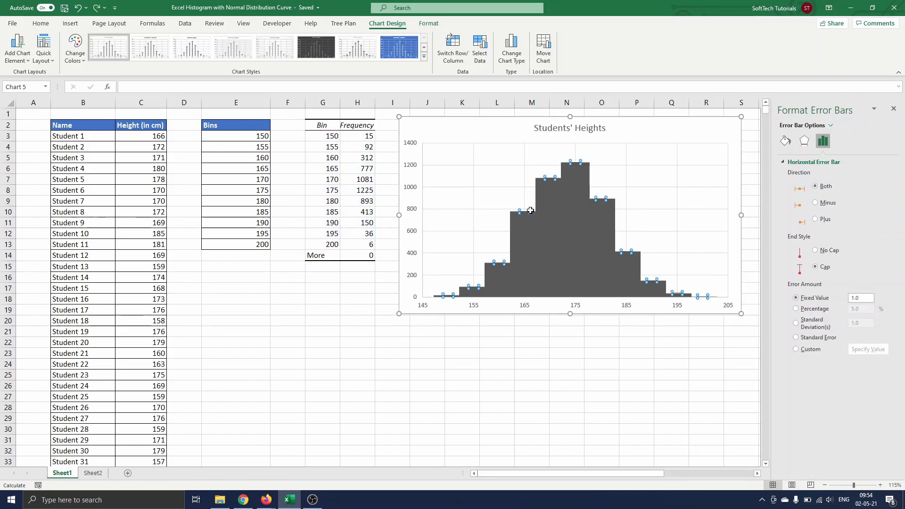
pyautogui.moveTo(549, 220)
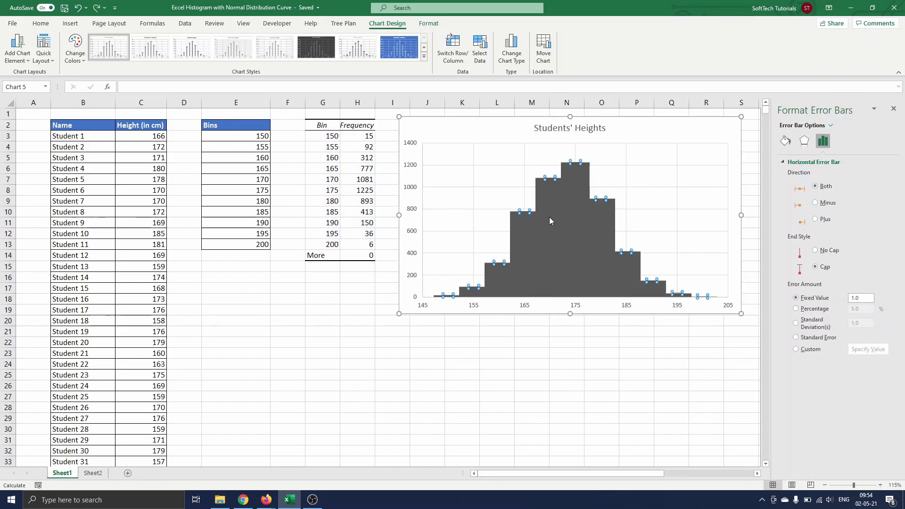
pyautogui.click(600, 168)
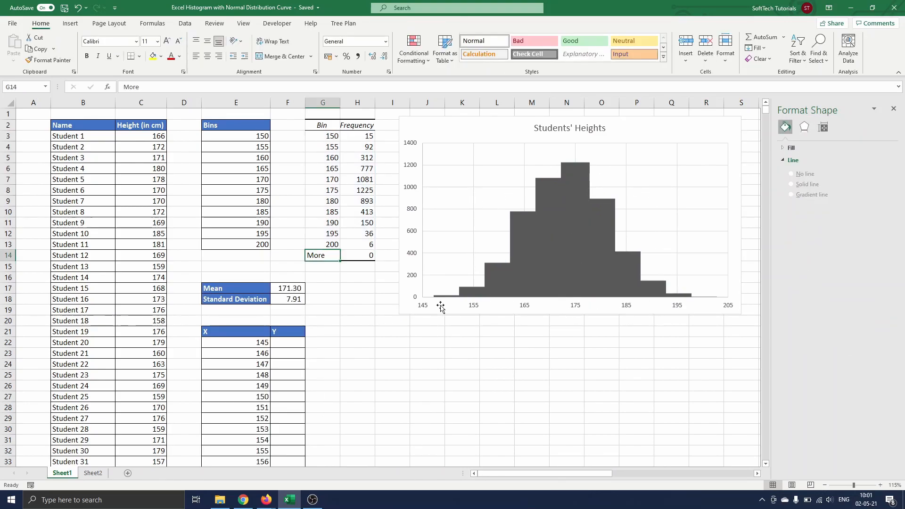
pyautogui.moveTo(643, 245)
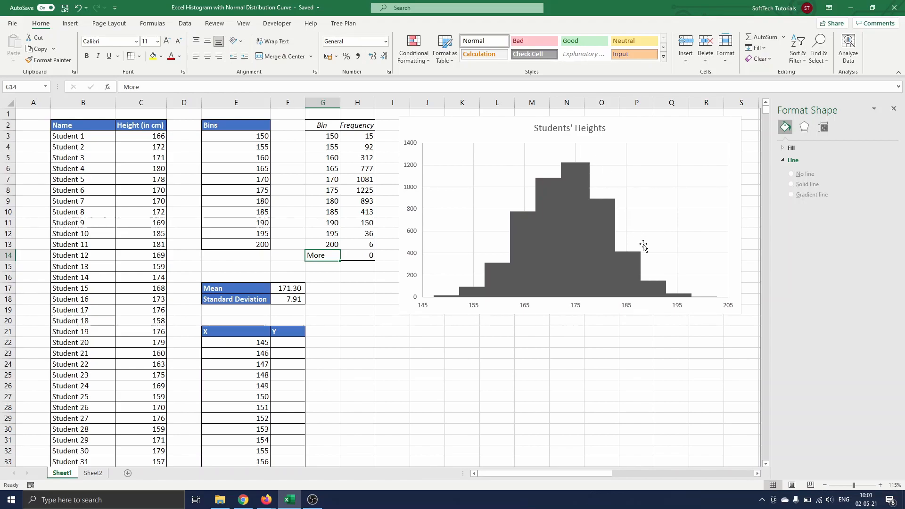
pyautogui.moveTo(706, 292)
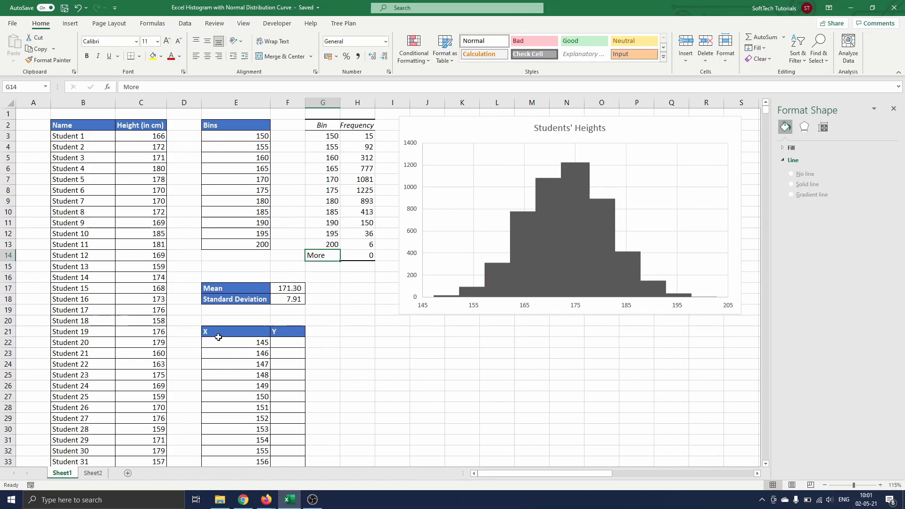
# Start a NORM.DIST formula in cell F22, beside X value 145.
pyautogui.click(235, 342)
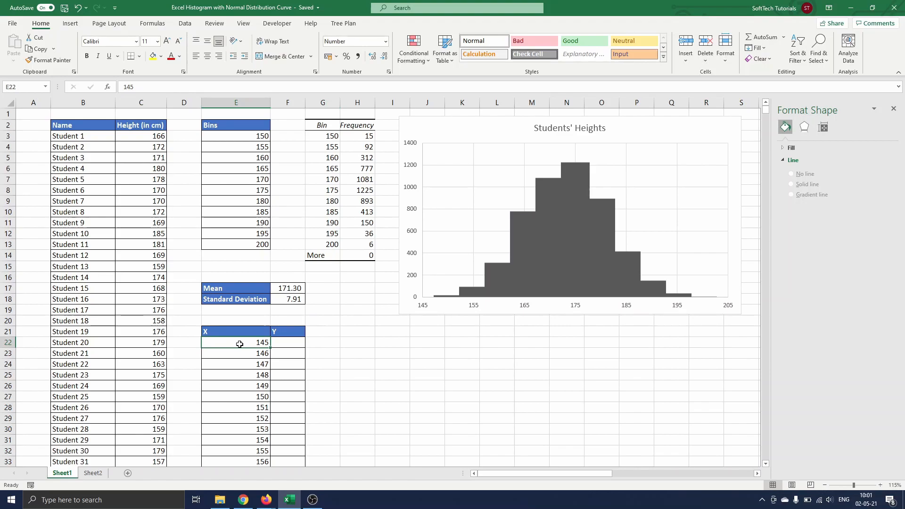
pyautogui.scroll(-3)
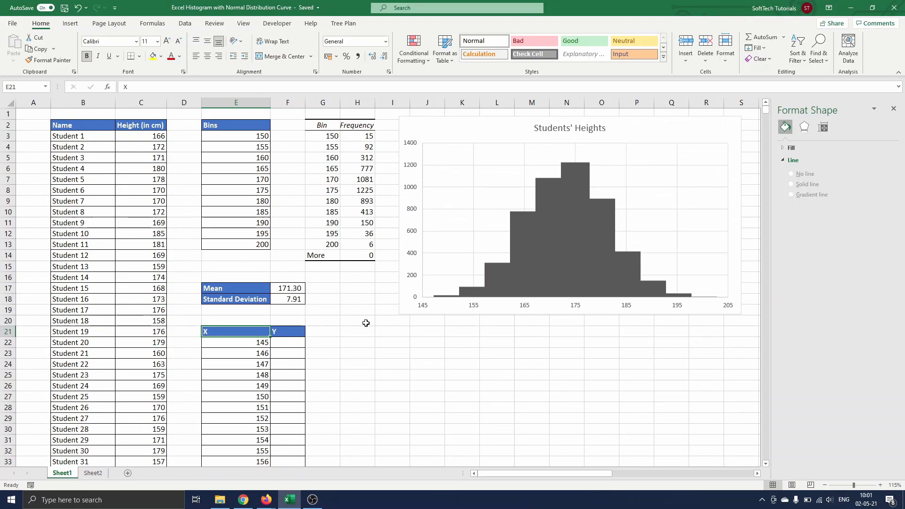
pyautogui.click(288, 341)
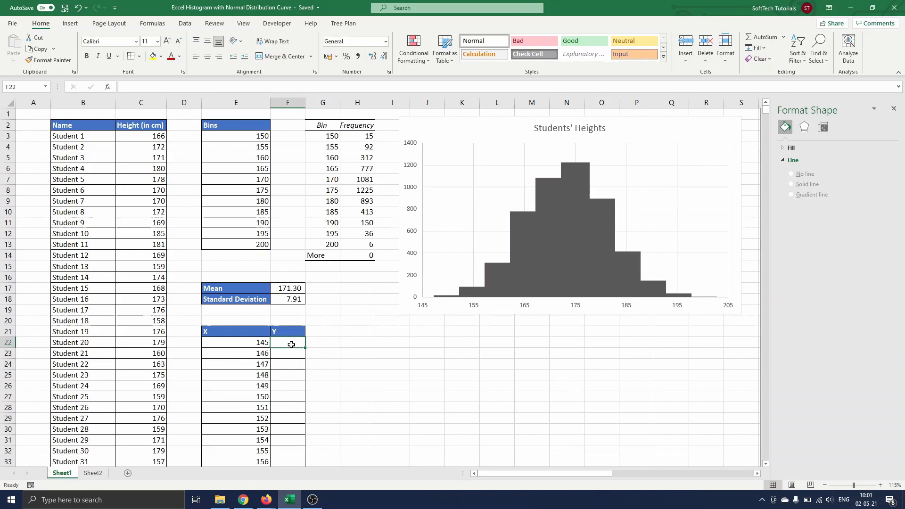
pyautogui.write('=no')
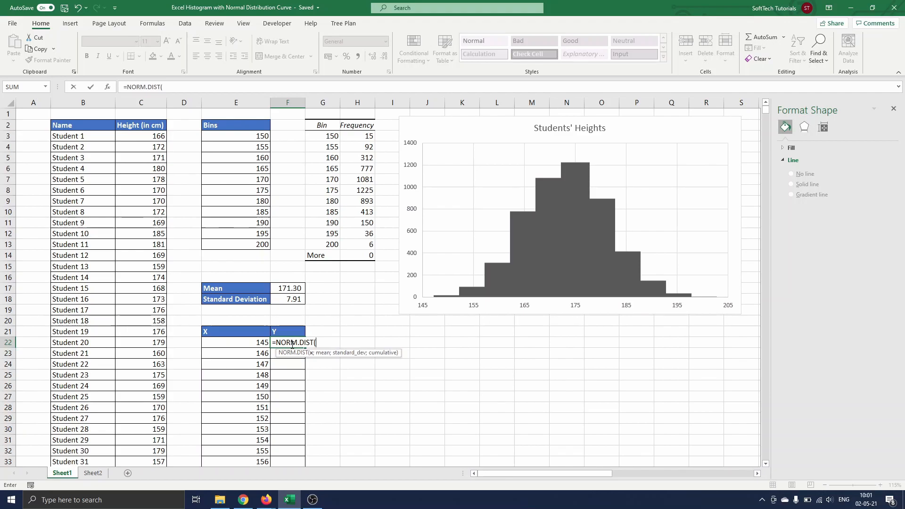
# Complete =NORM.DIST(E22;$F$17;$F$18;FALSE), scale it by 5000*5, and fill the Y column.
pyautogui.click(236, 342)
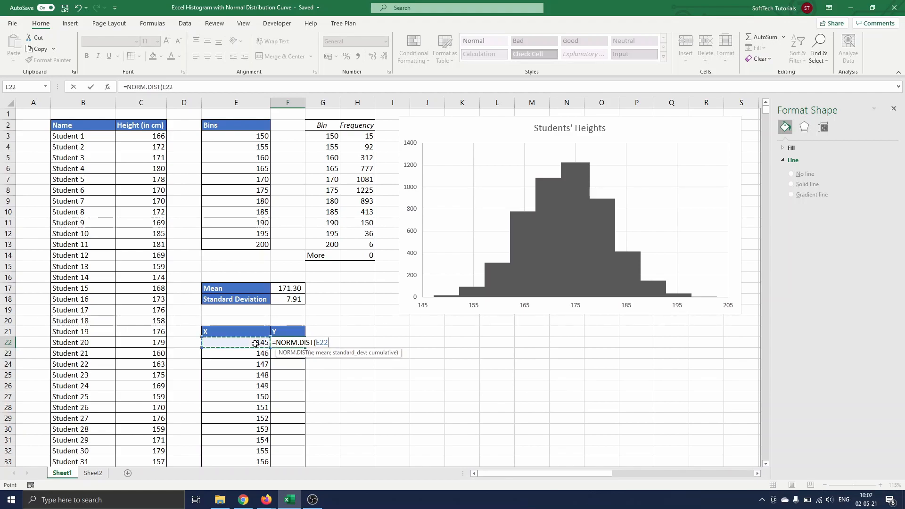
pyautogui.write(';')
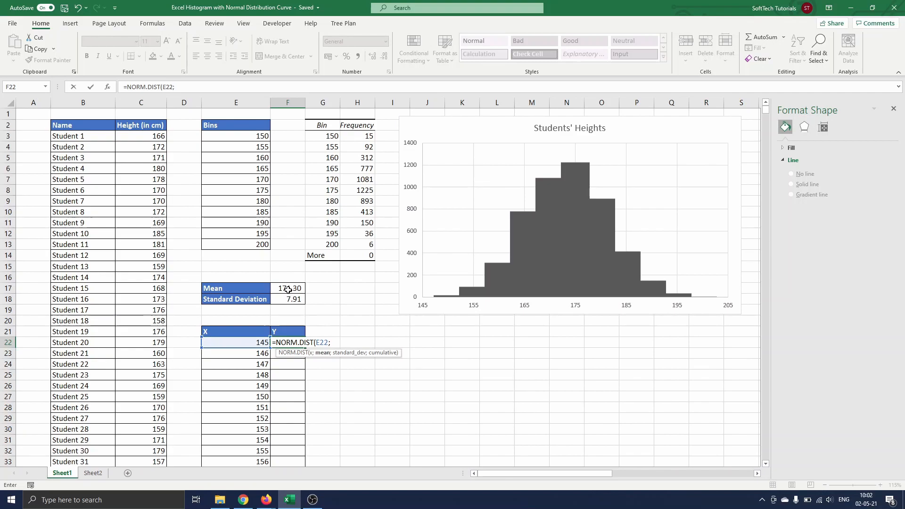
pyautogui.click(287, 288)
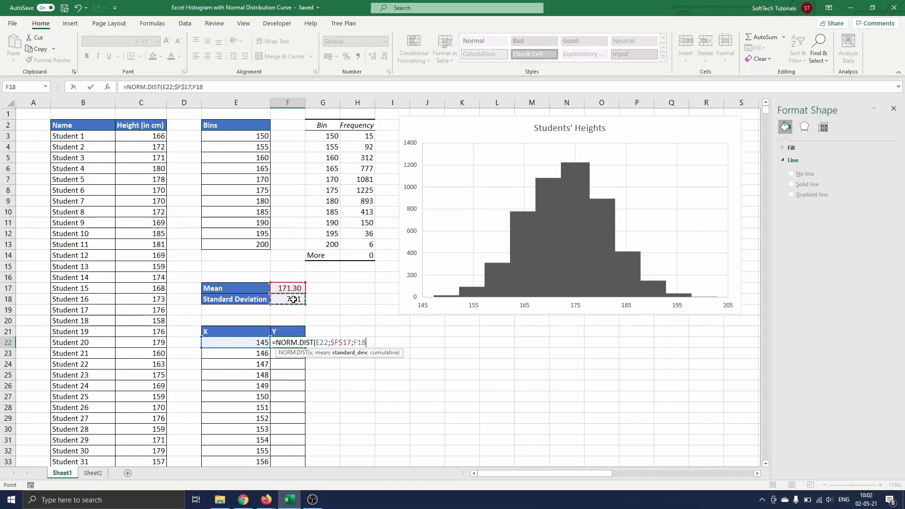
pyautogui.press('f4')
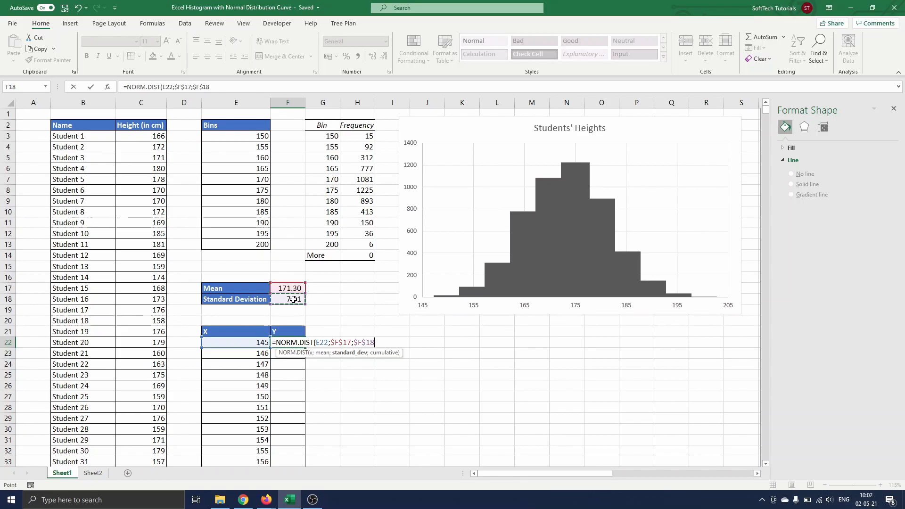
pyautogui.write(';FALSE)')
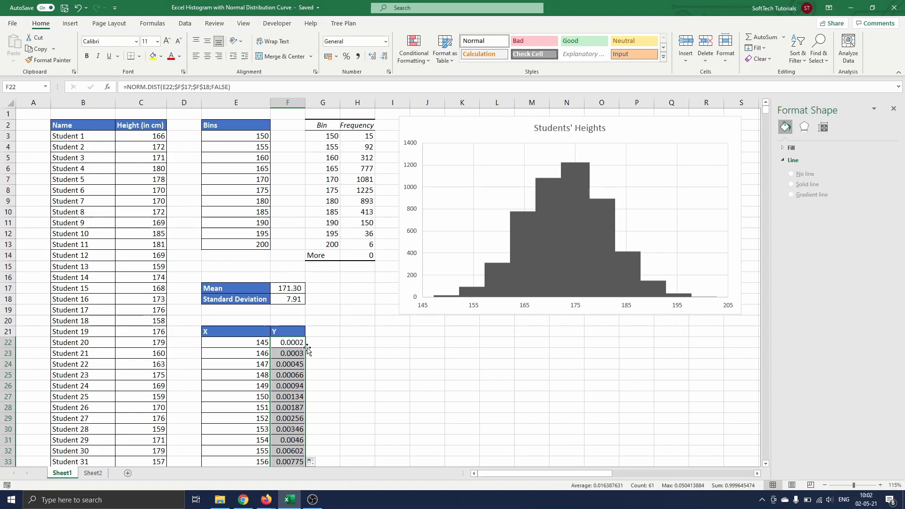
pyautogui.moveTo(273, 321)
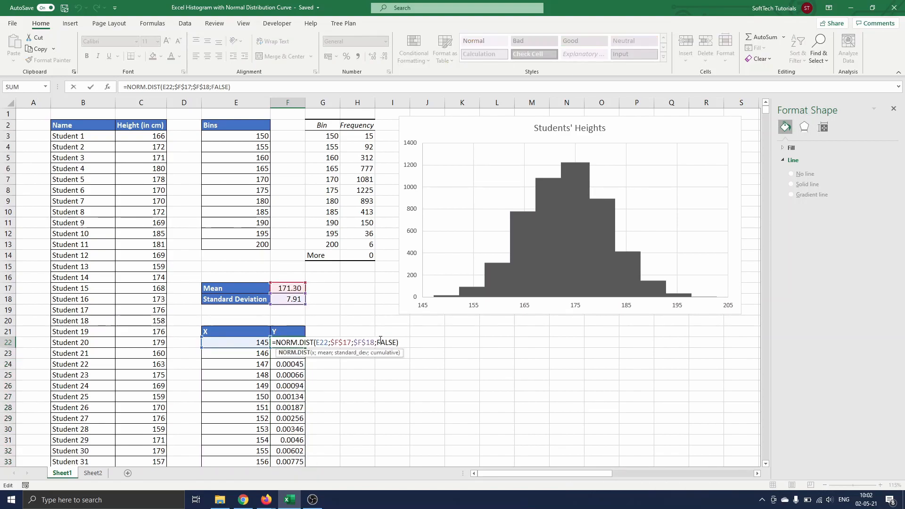
pyautogui.write('*5000*5')
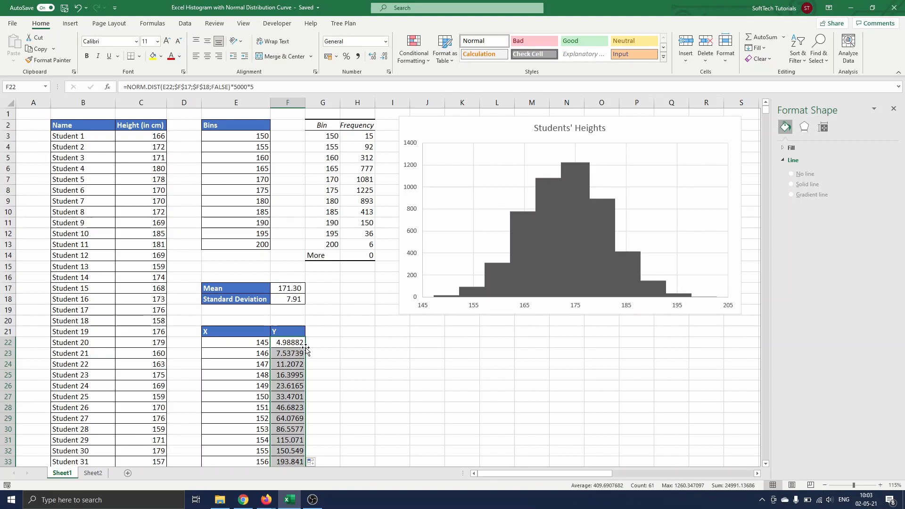
pyautogui.click(571, 220)
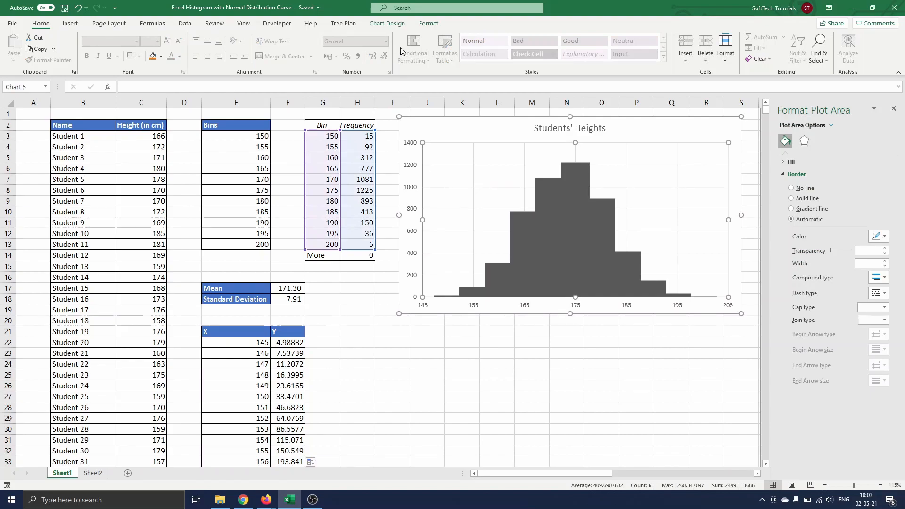
# Add a chart series with X values E22:E82 and Y values F22:F82.
pyautogui.click(387, 23)
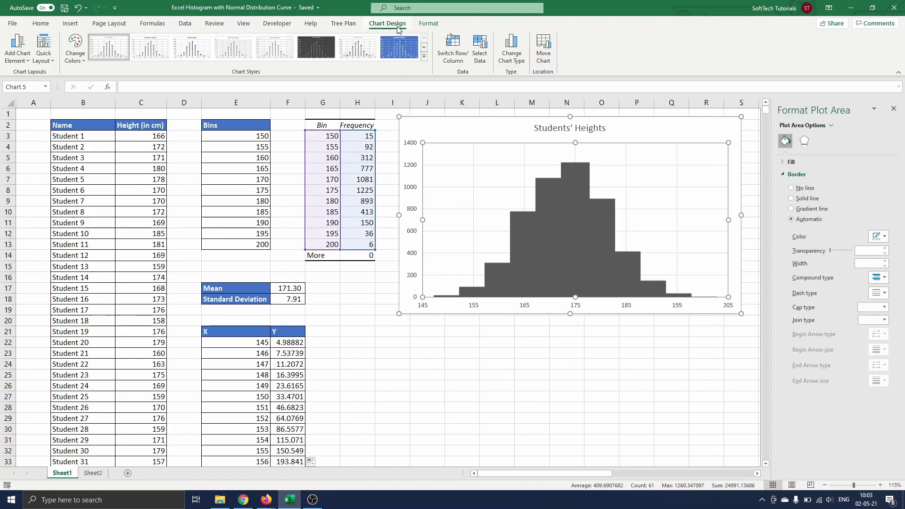
pyautogui.moveTo(479, 49)
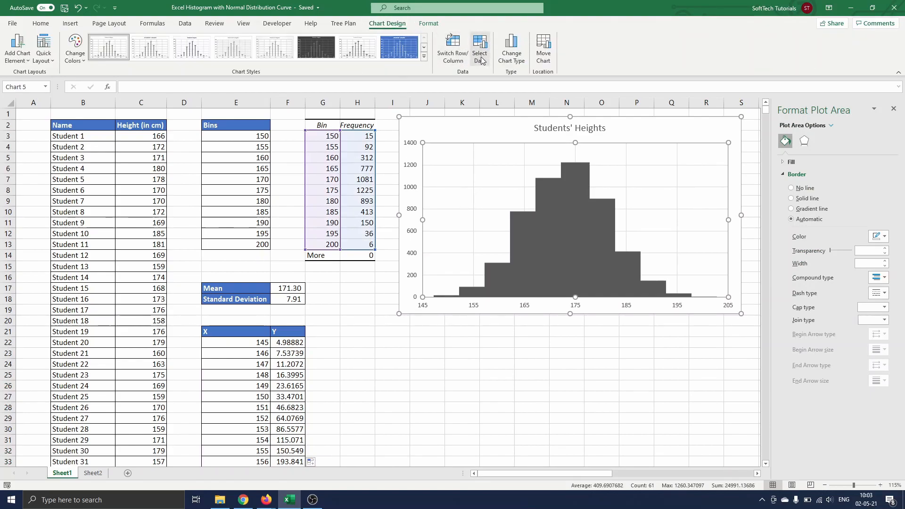
pyautogui.click(478, 47)
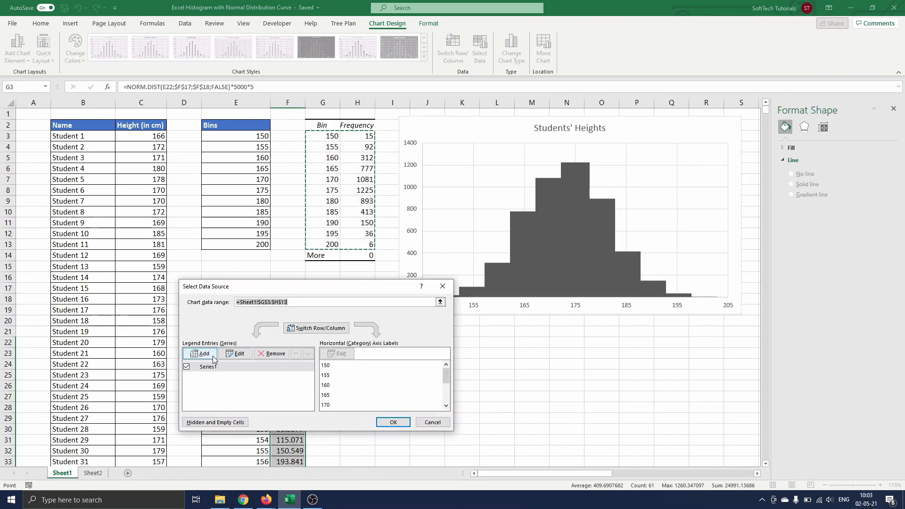
pyautogui.click(201, 353)
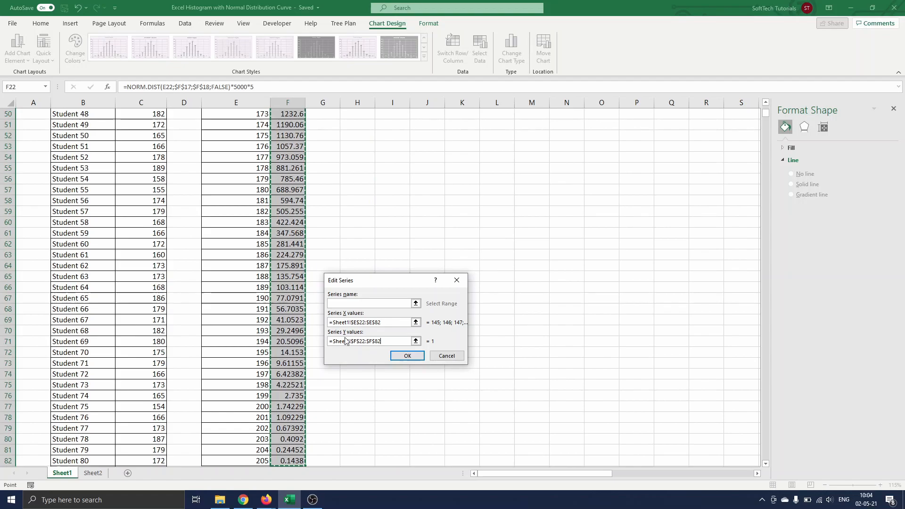
pyautogui.click(407, 355)
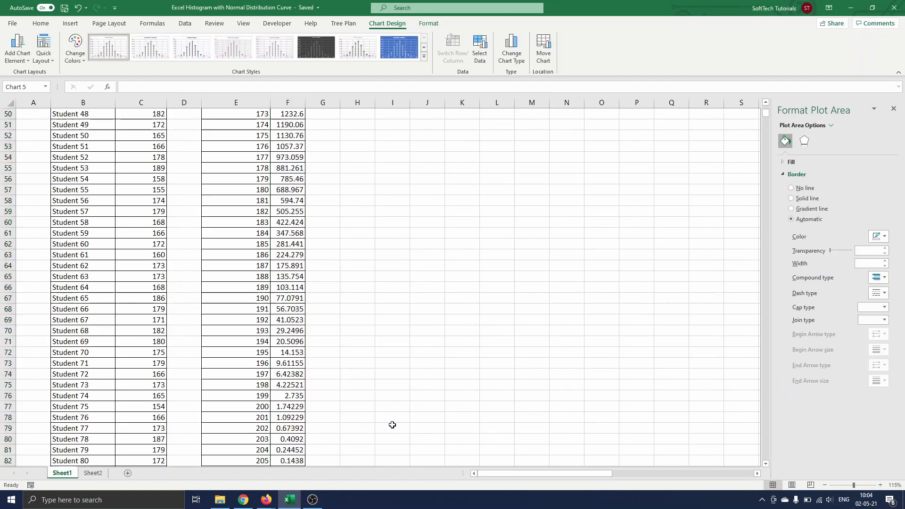
pyautogui.scroll(3)
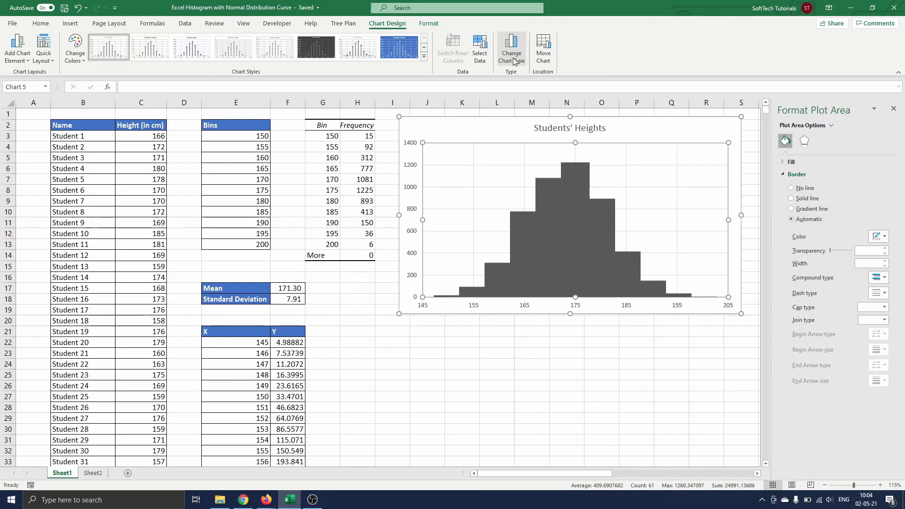
# Change the new series' chart type to XY Scatter.
pyautogui.click(510, 48)
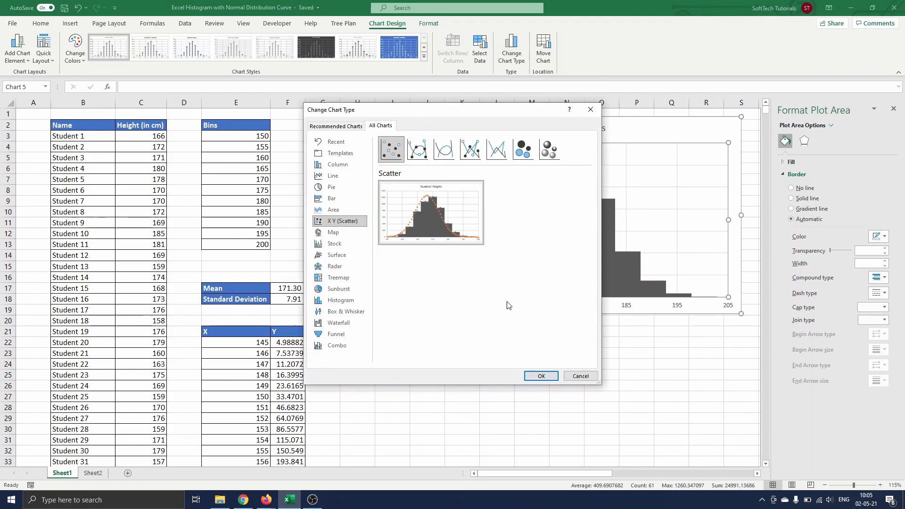
pyautogui.click(540, 376)
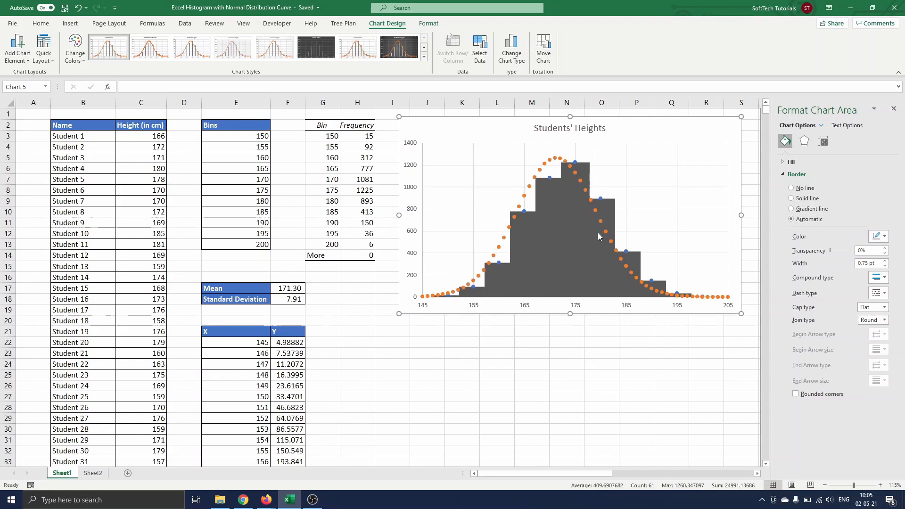
pyautogui.click(556, 160)
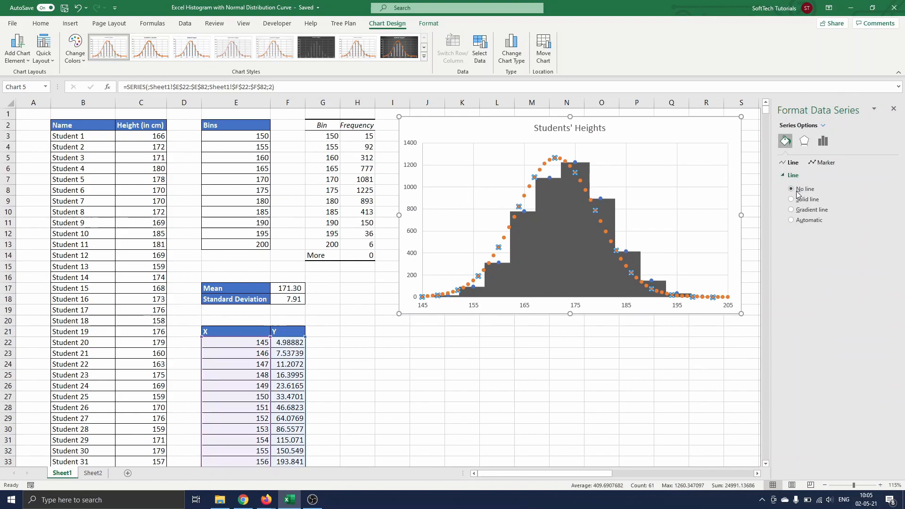
# Format the normal curve as a solid orange line with no markers.
pyautogui.click(791, 198)
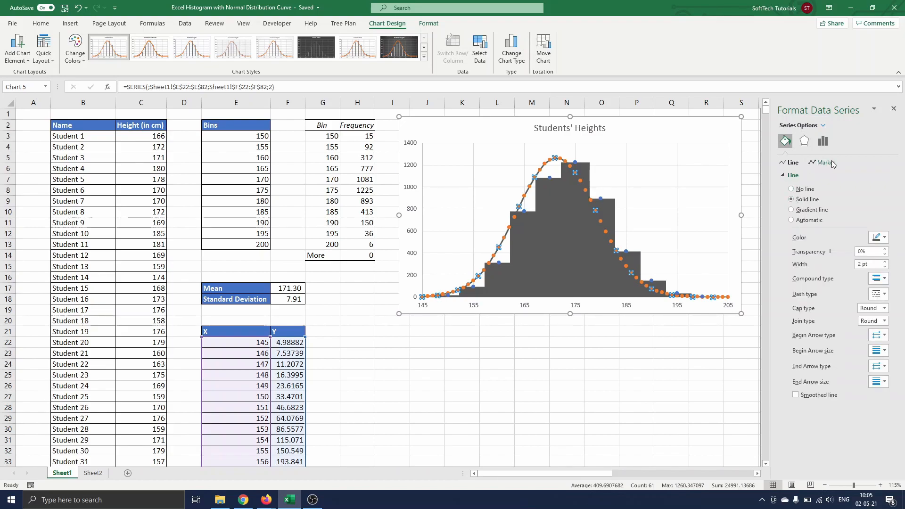
pyautogui.click(822, 162)
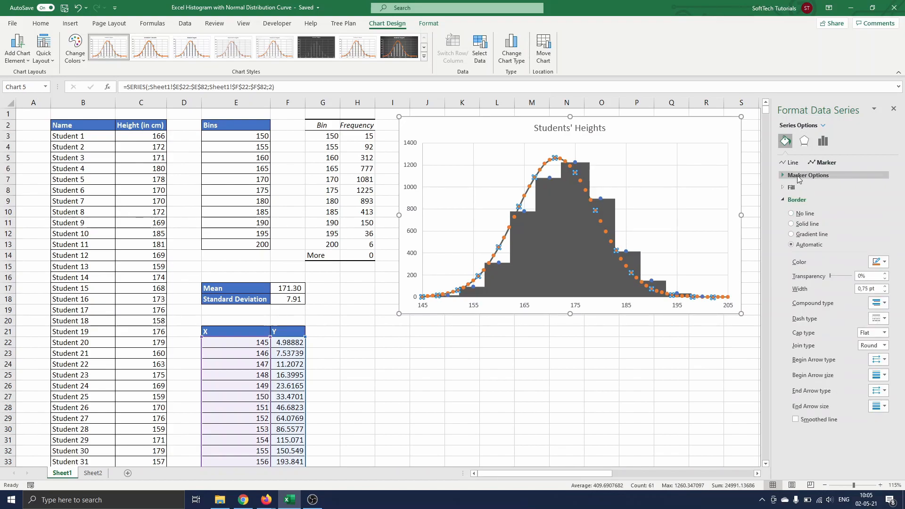
pyautogui.click(782, 175)
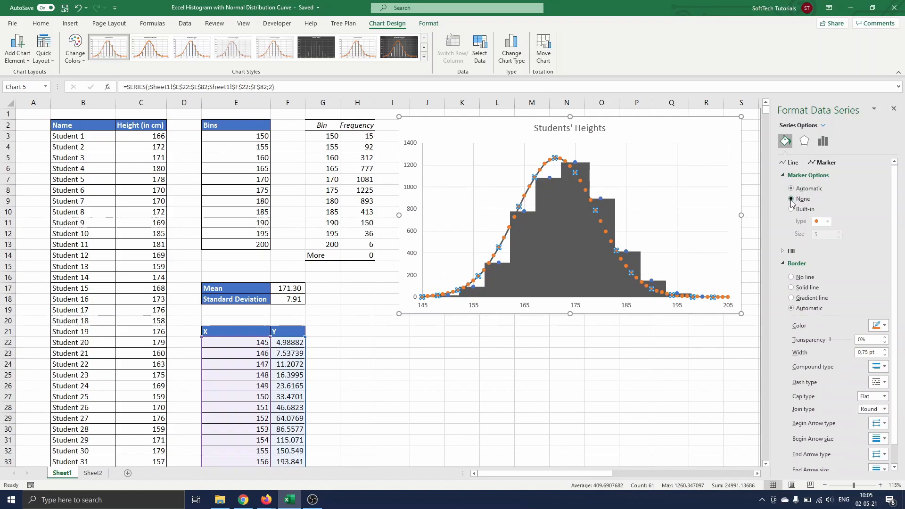
pyautogui.click(791, 162)
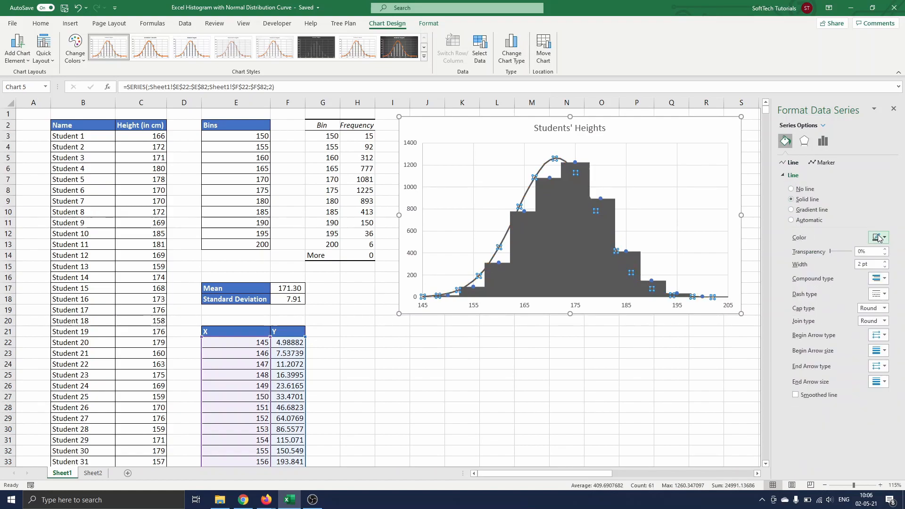
pyautogui.click(877, 237)
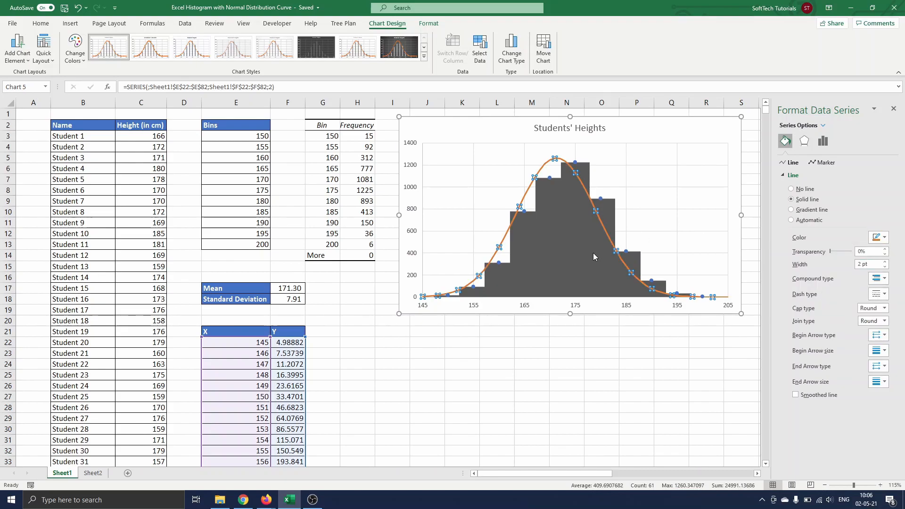
pyautogui.moveTo(552, 157)
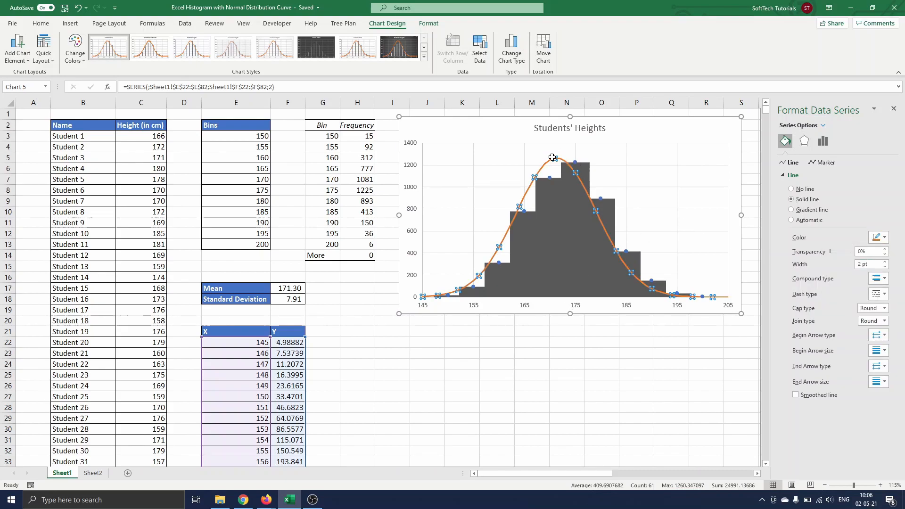
pyautogui.moveTo(552, 157)
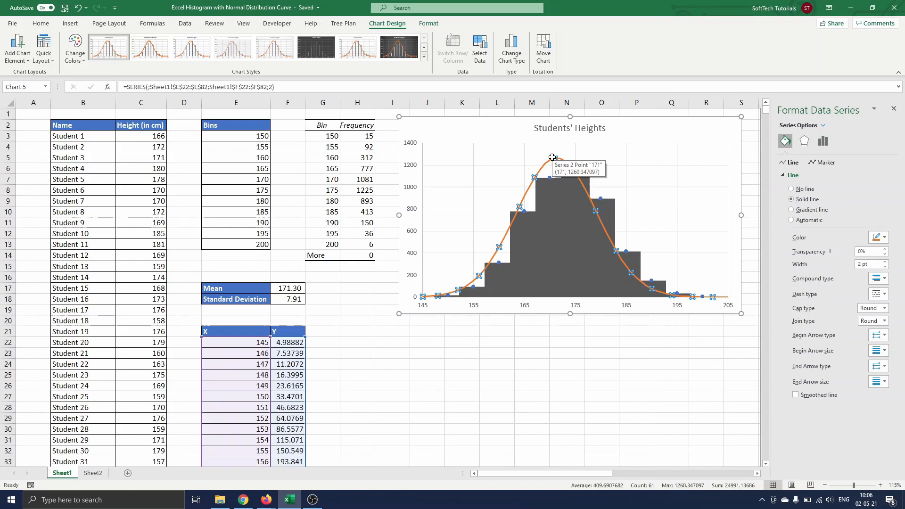
pyautogui.click(424, 130)
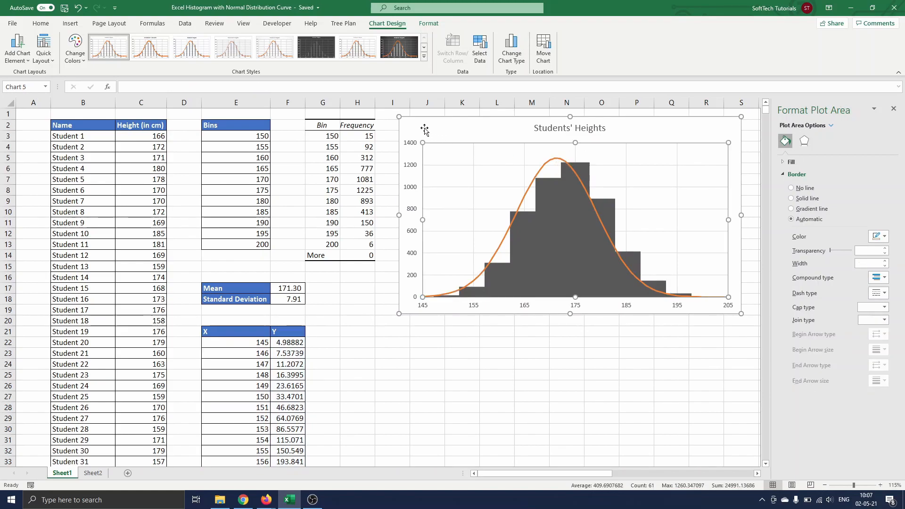
# Set the histogram category labels to the 147.50–197.50 bin midpoints.
pyautogui.rightClick(356, 102)
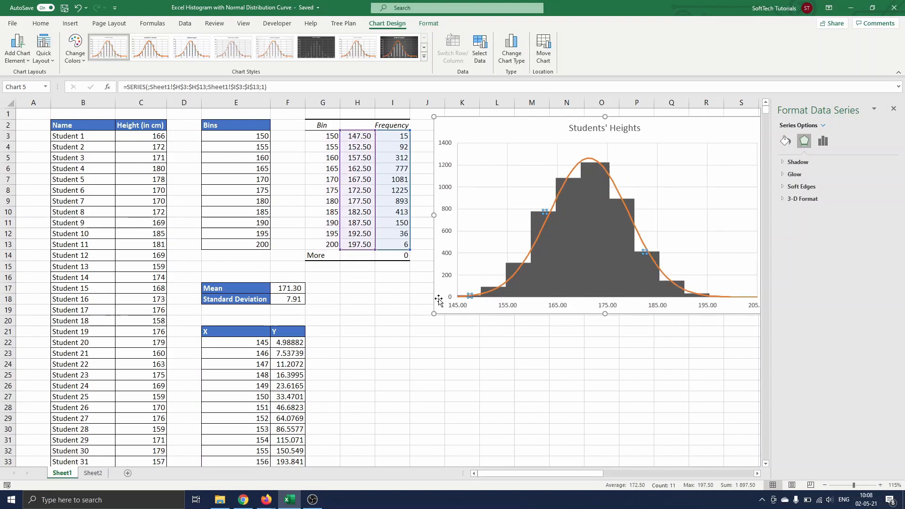
pyautogui.click(496, 342)
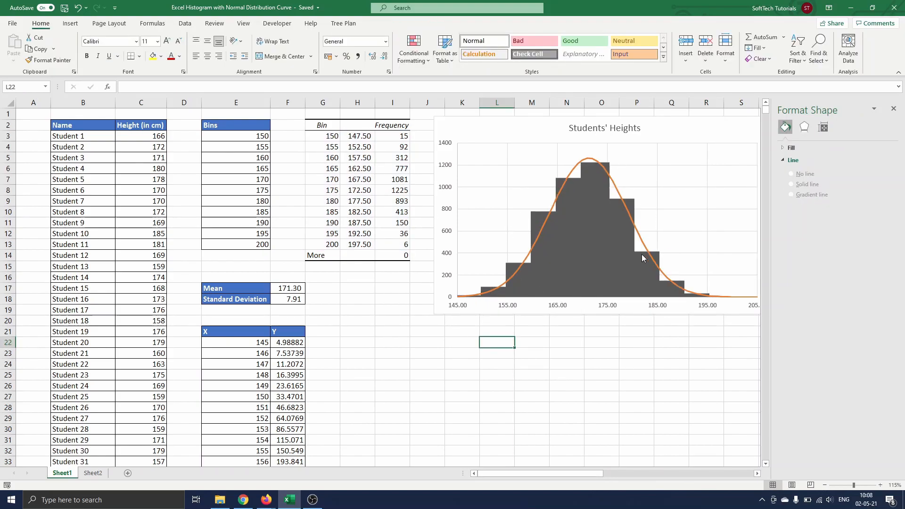
pyautogui.moveTo(578, 280)
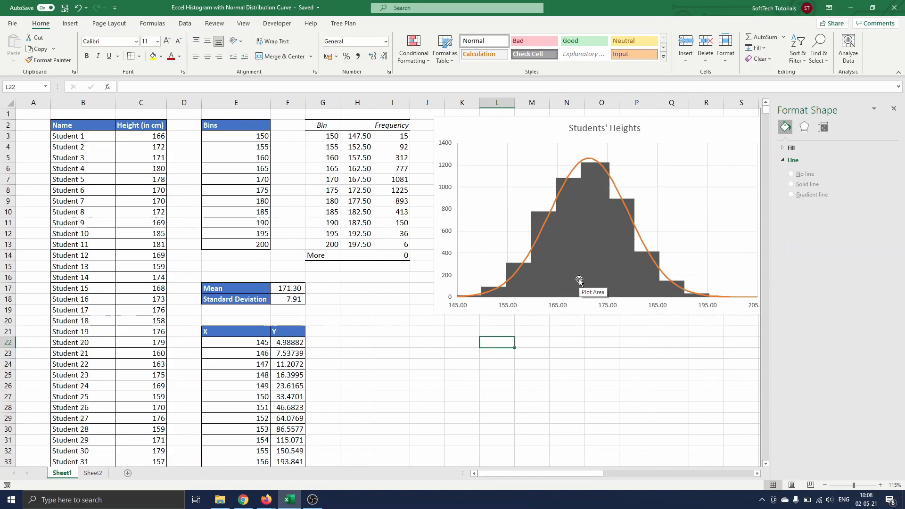